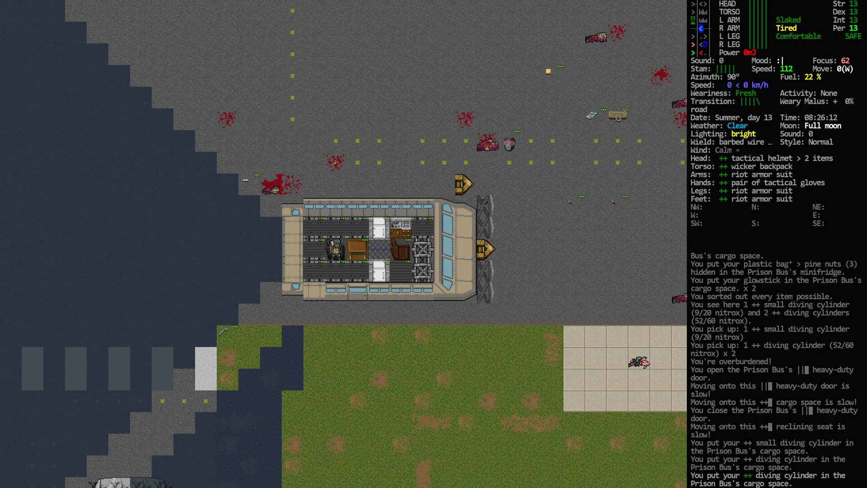
Bring up the crafting menu on the WEAPON tab with firearm waterproofing first.
key("m")
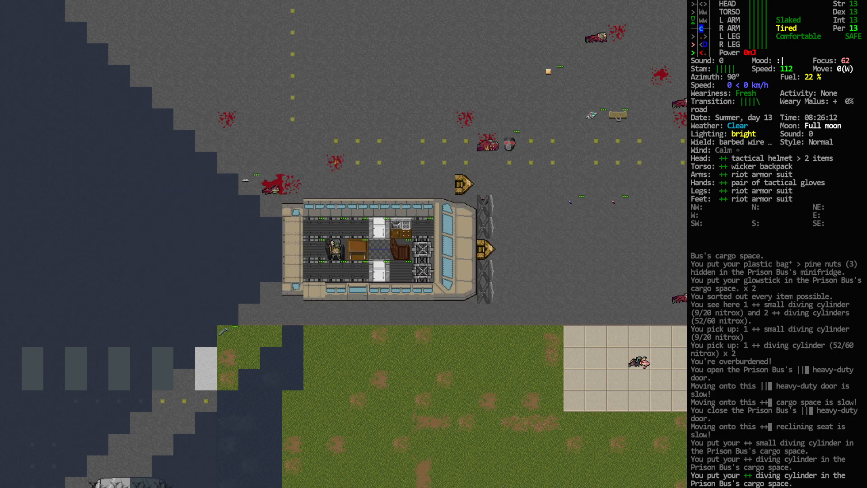
key("@")
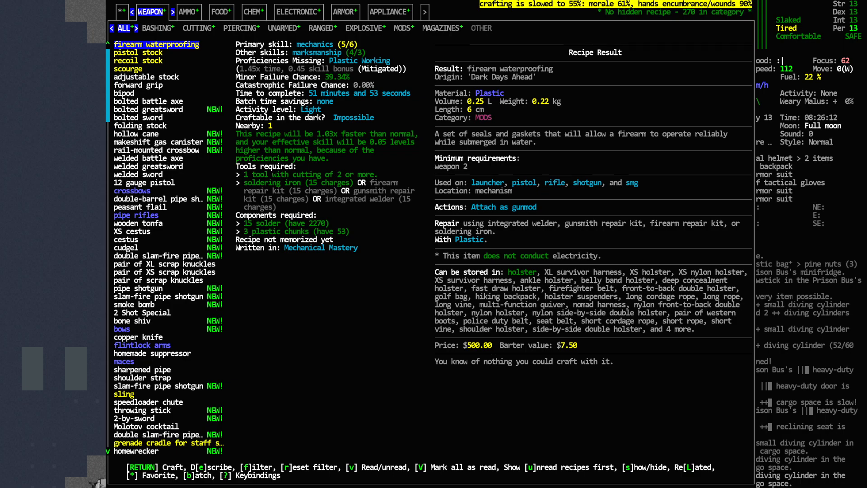
Search recipes for 'fira' then 'fir', browse the results, and reset the filter.
key("f")
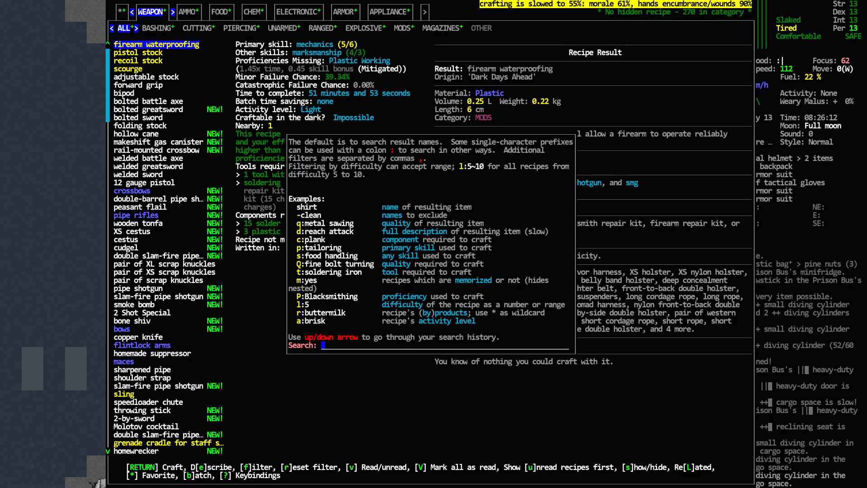
type("fira")
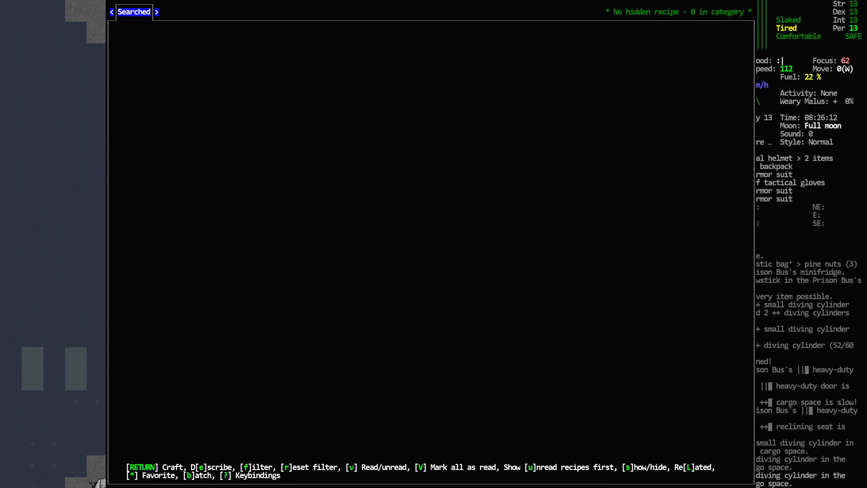
type("fir")
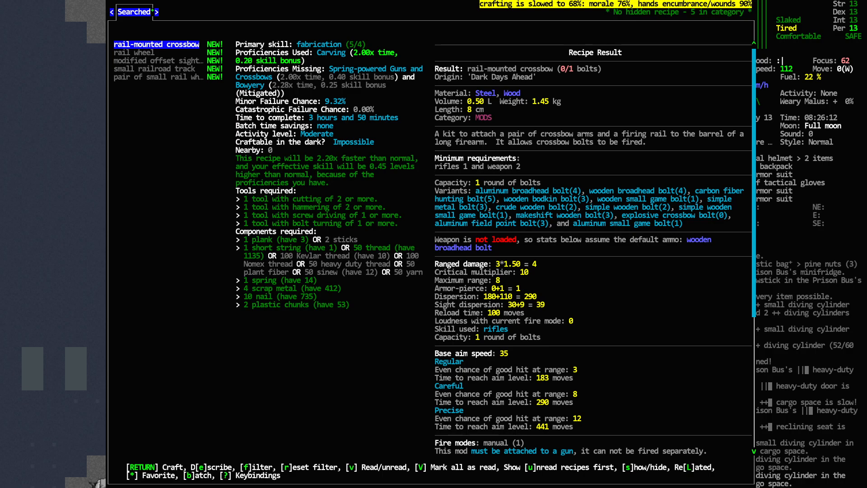
left_click(155, 68)
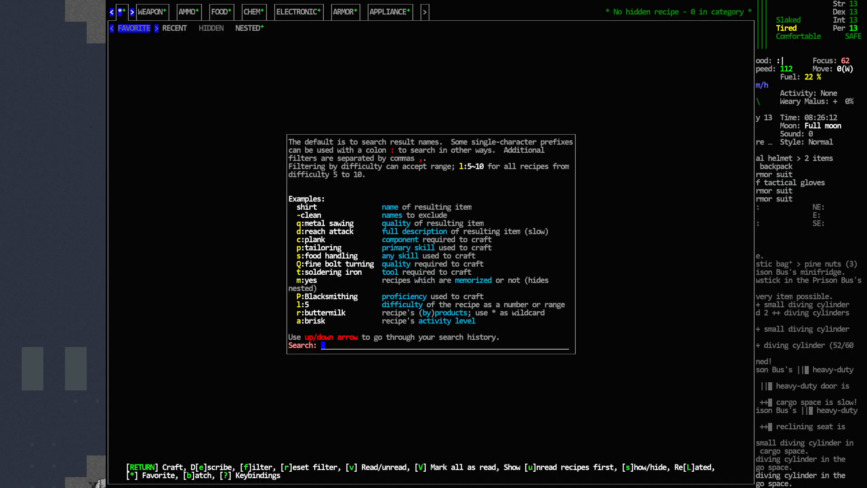
Search 'mutag' and start crafting the slime mutagenic primer recipe.
type("mutag")
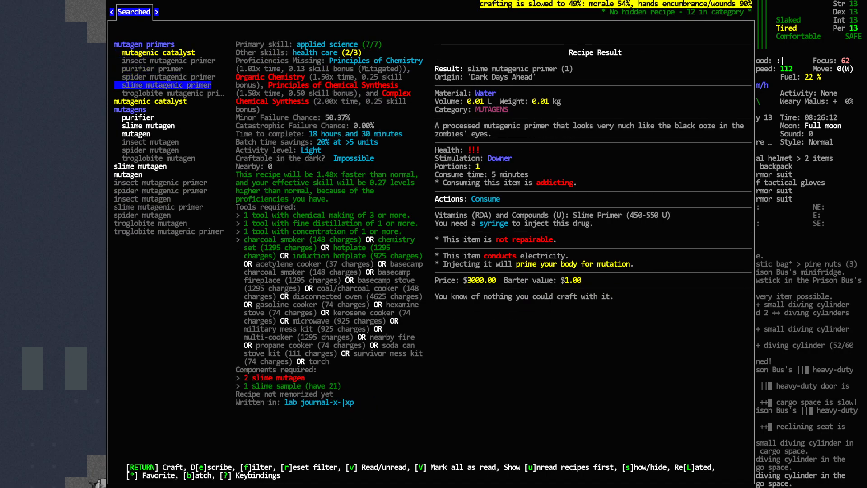
key("down")
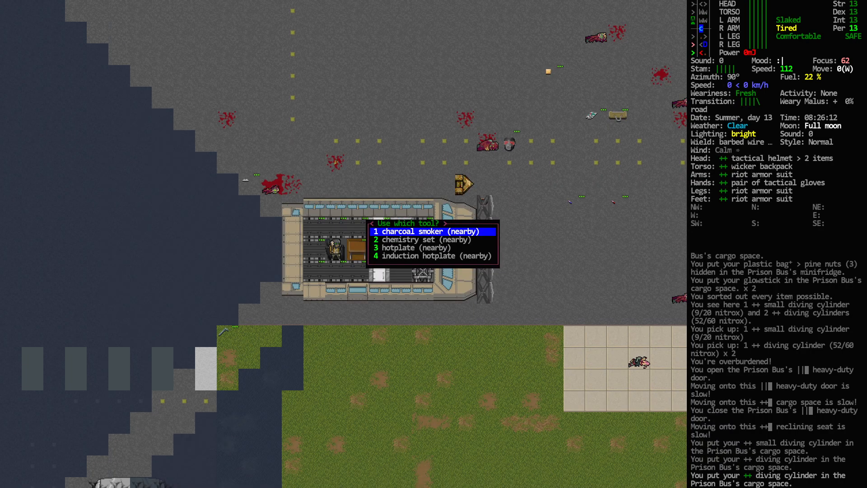
Choose the charcoal smoker as the heat source for the craft.
key("down")
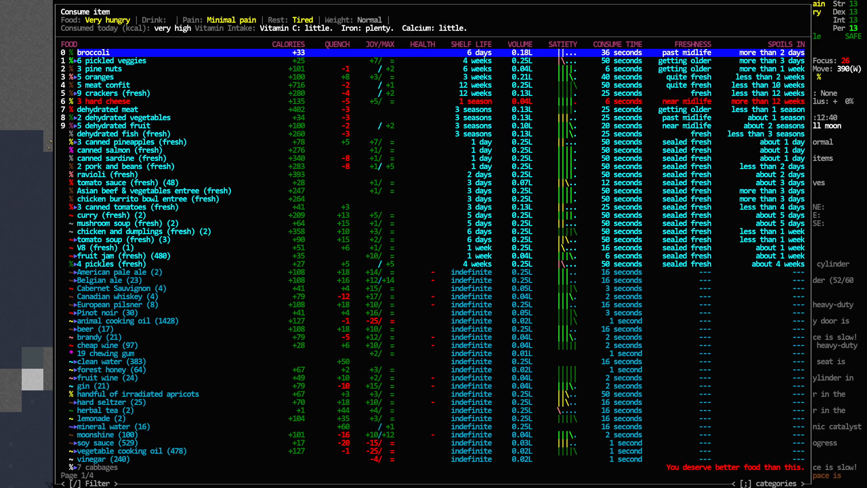
Eat and drink from the Consume menu until engorged, then take aspirin.
left_click(93, 52)
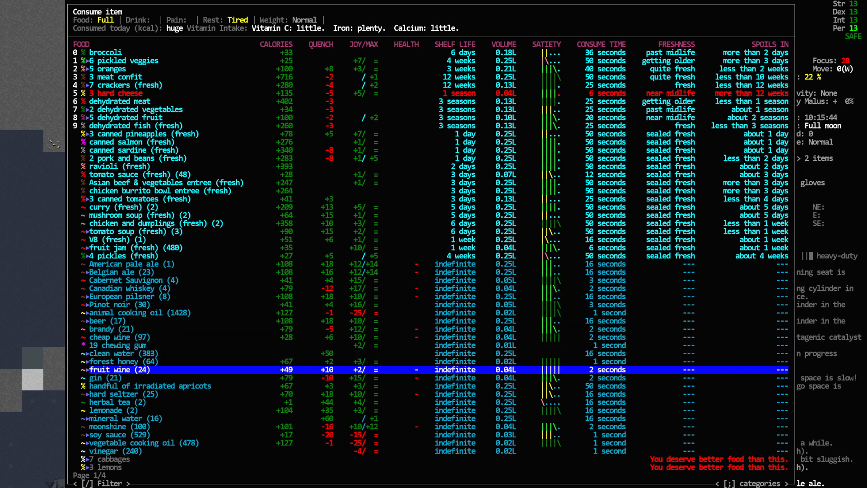
key("down")
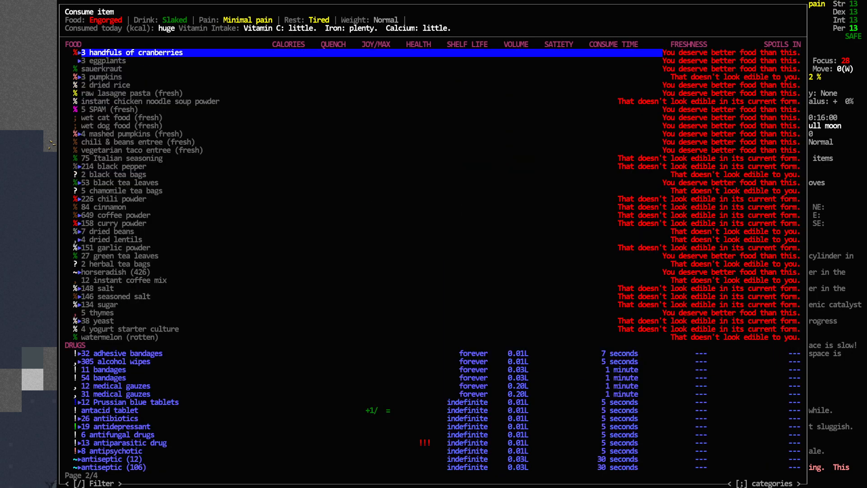
left_click(102, 378)
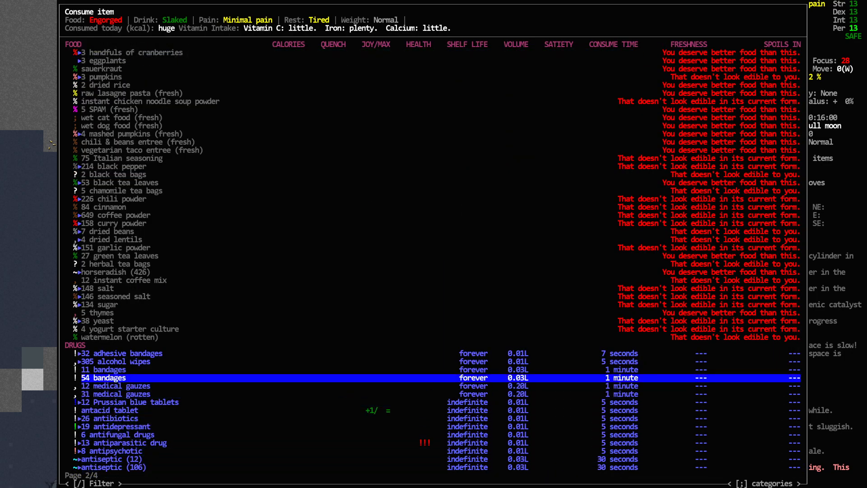
key("down")
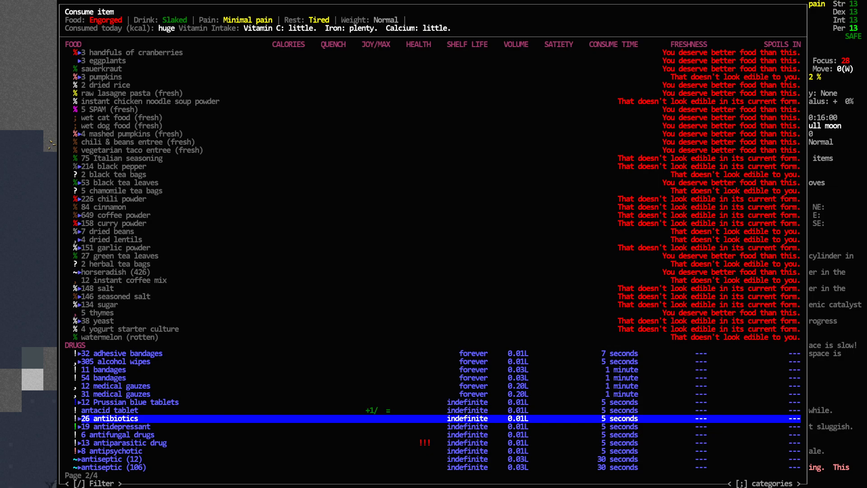
key("down")
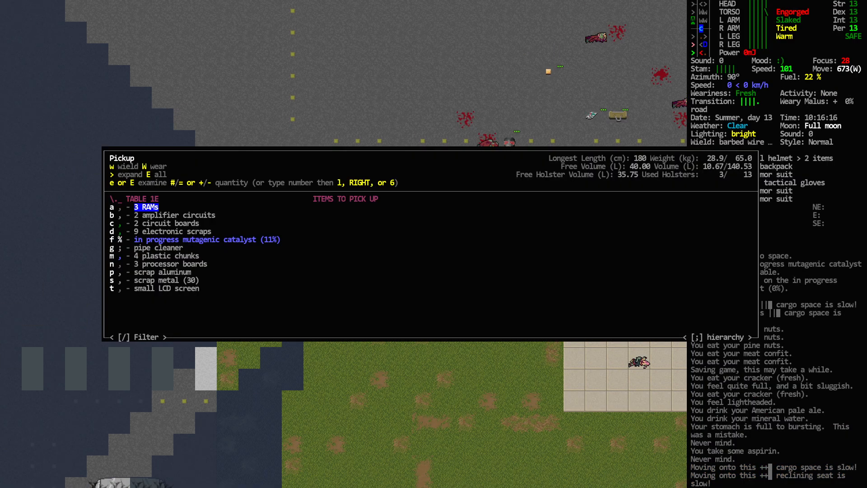
Pick up items from the table, eat meat confit and water, and resume the catalyst craft to 50%.
key("DOWN")
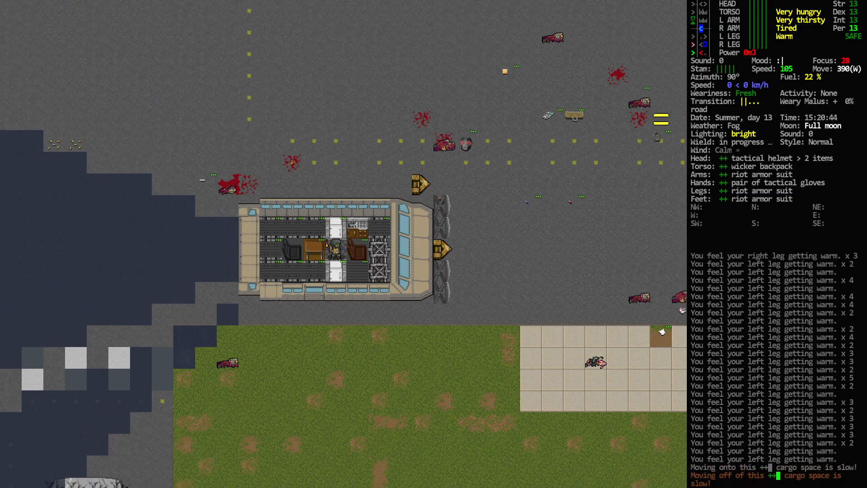
key("E")
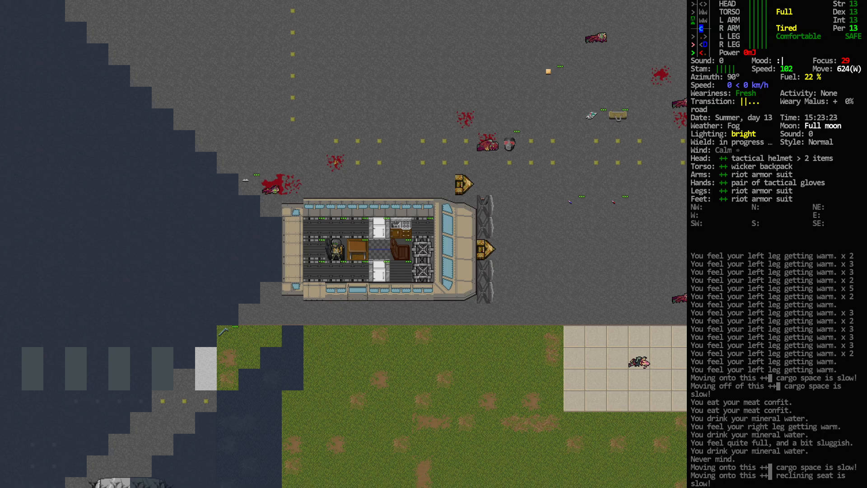
key("i")
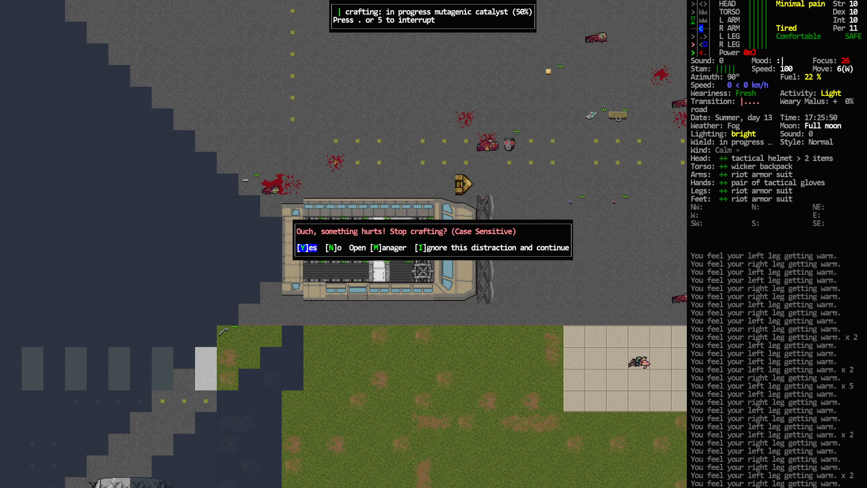
Answer the pain prompt, eat sardines, pork and beans and pickled veggies, and resume crafting to 62%.
key("i")
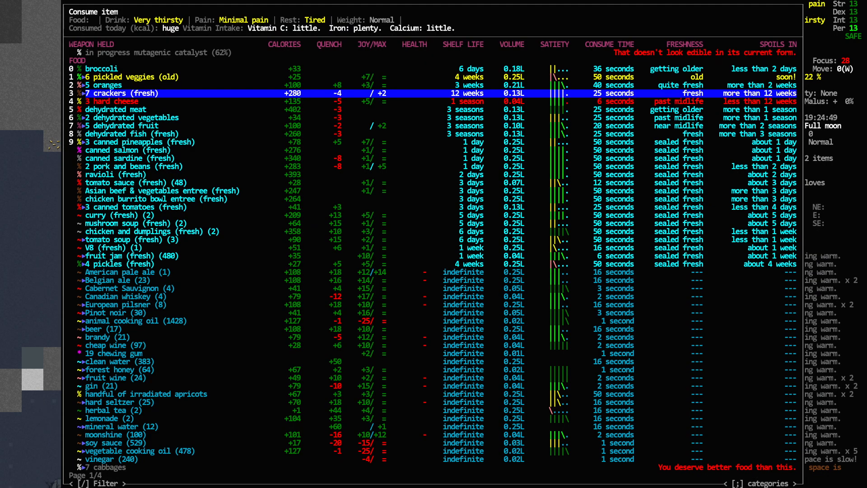
key("down")
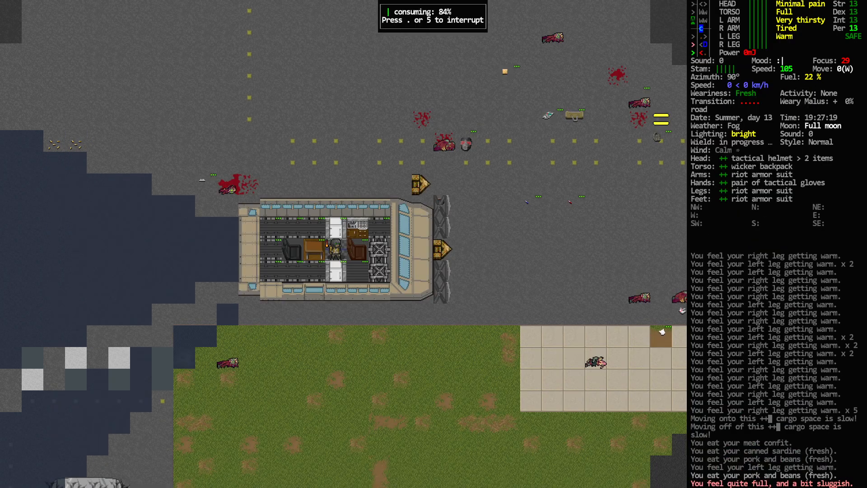
key("E")
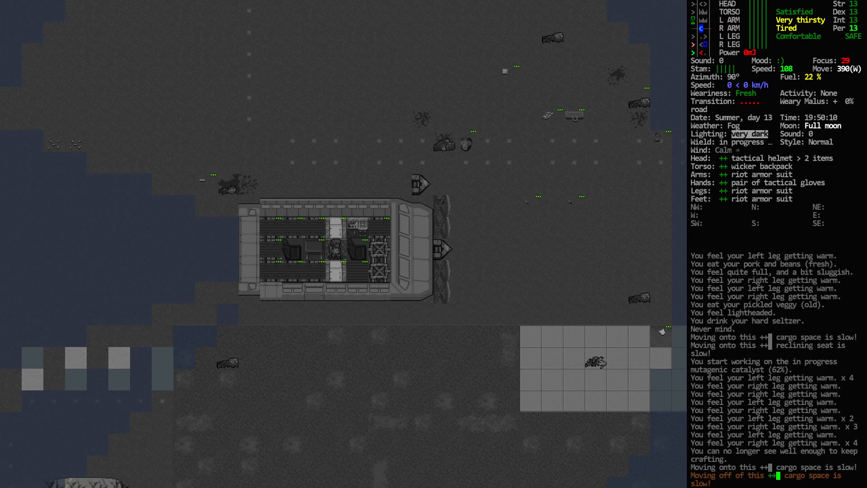
Switch on the bus's electronics control unit and resume the catalyst craft at 64%.
key("E")
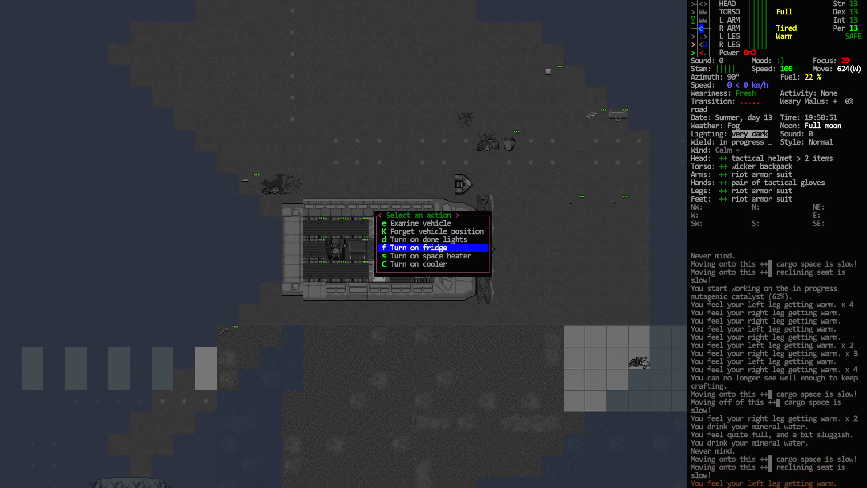
left_click(427, 238)
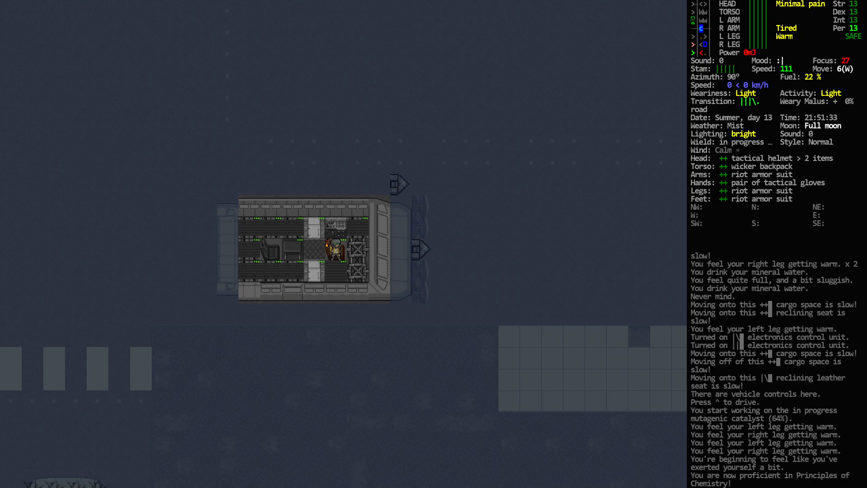
Sleep through the night and wake at dawn on day 14.
key("E")
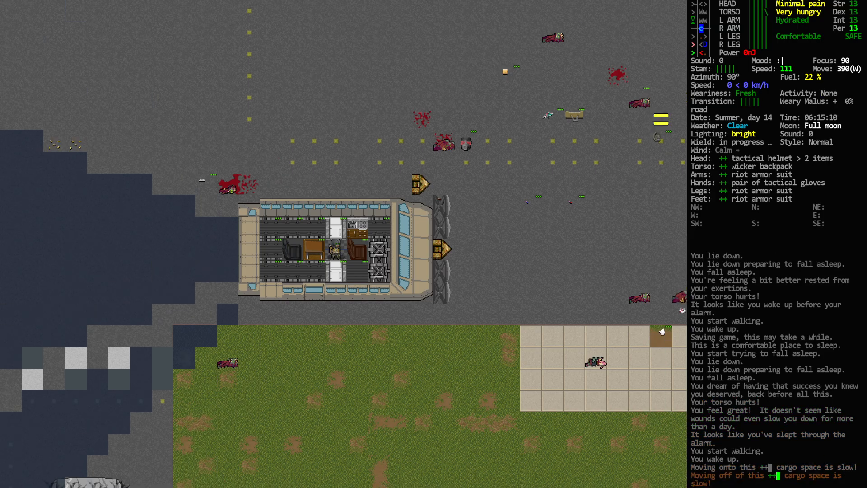
Eat crackers and drink lemonade, then view the inventory with the catalyst at 75%.
key("E")
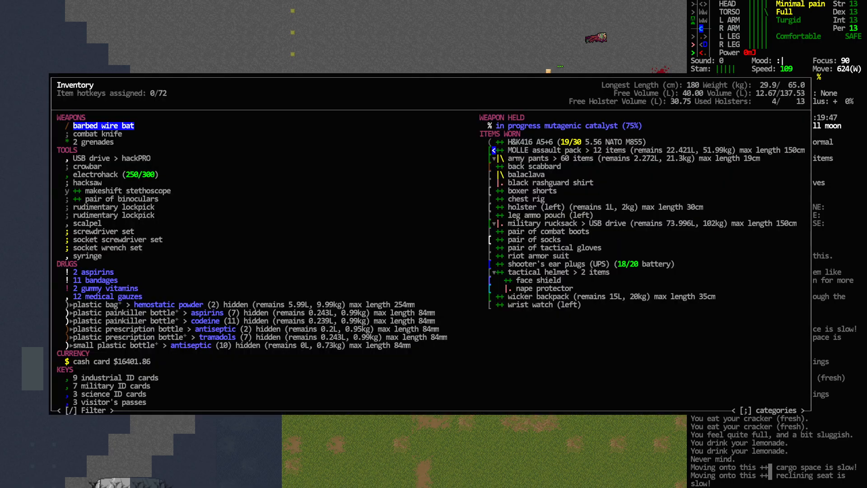
Close the inventory, finish the catalyst, and select the mutagenic catalyst in the consume menu to inject it.
key("Escape")
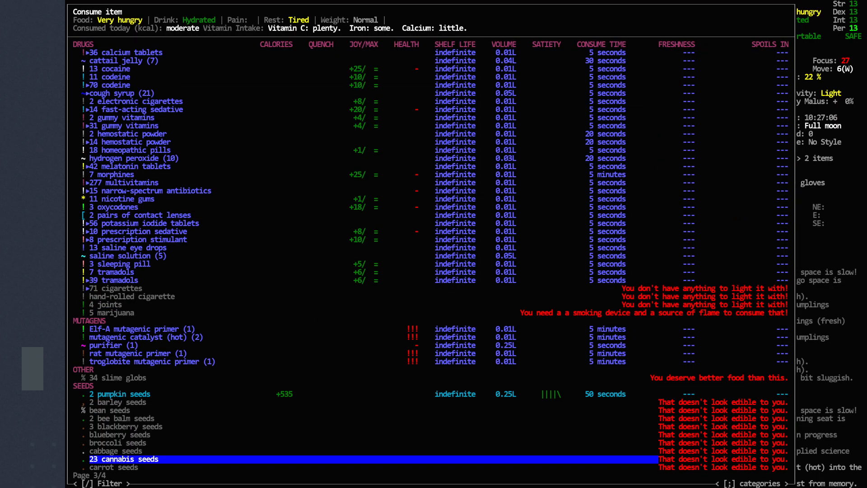
key("up")
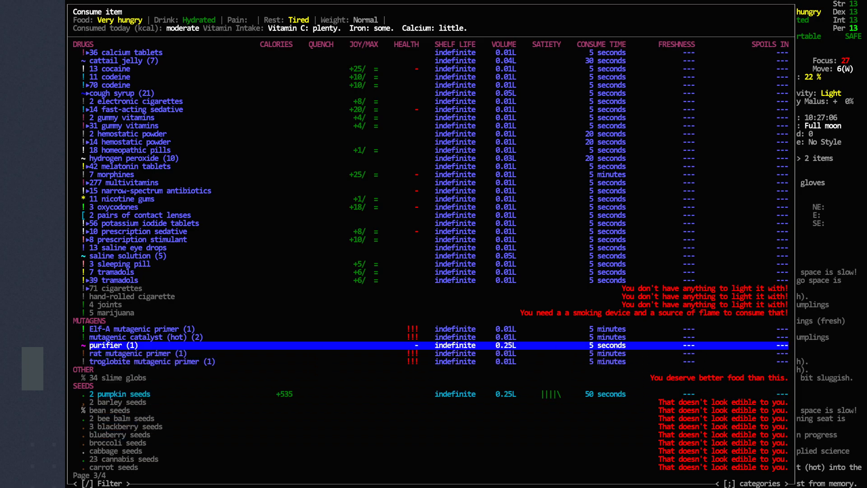
key("up")
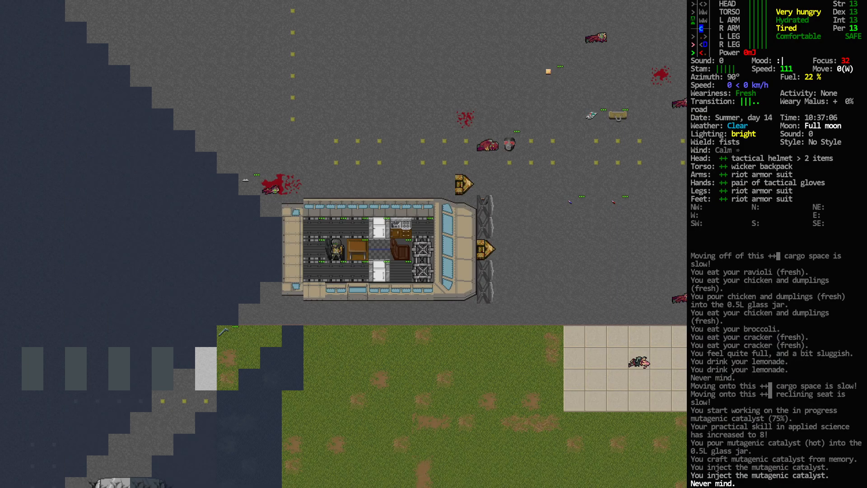
Check the overmap, then accelerate the Prison Bus forward down the city road.
key("m")
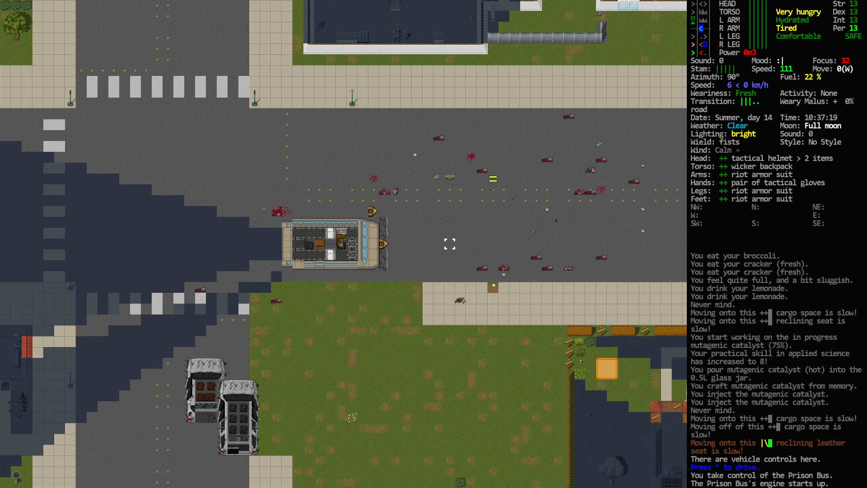
key("w")
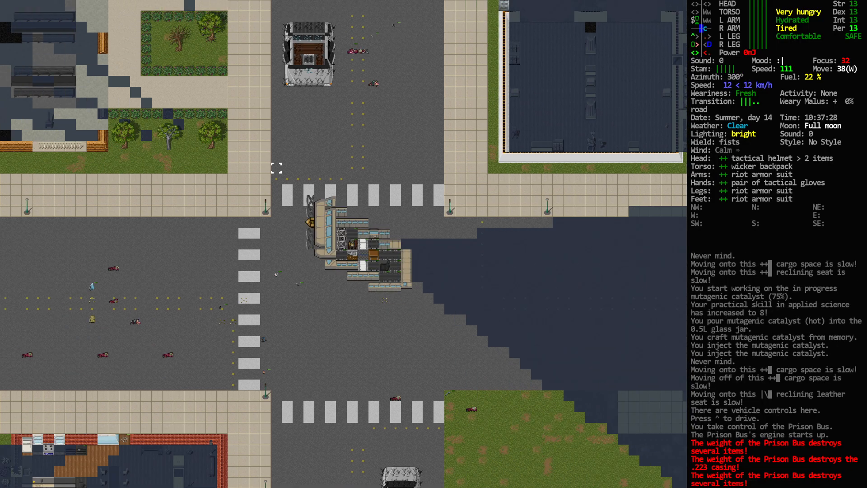
key("w")
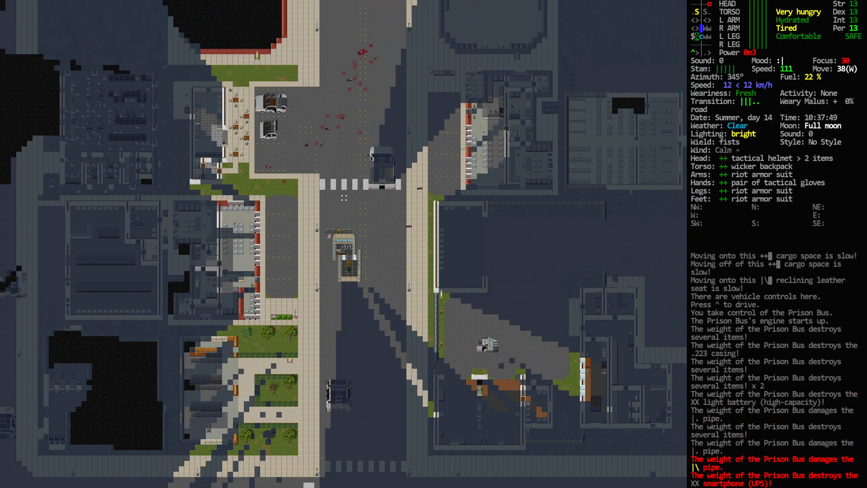
key("w")
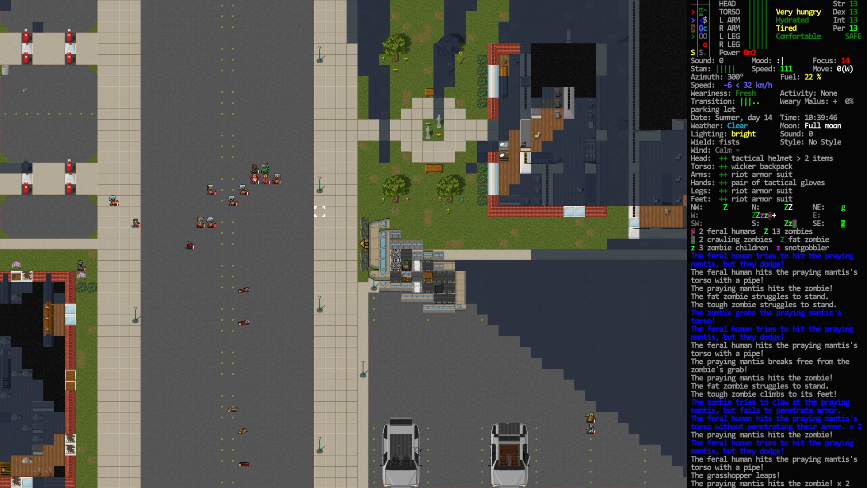
Bring up the list of 27 hostile monsters around the parked Prison Bus.
key("Tab")
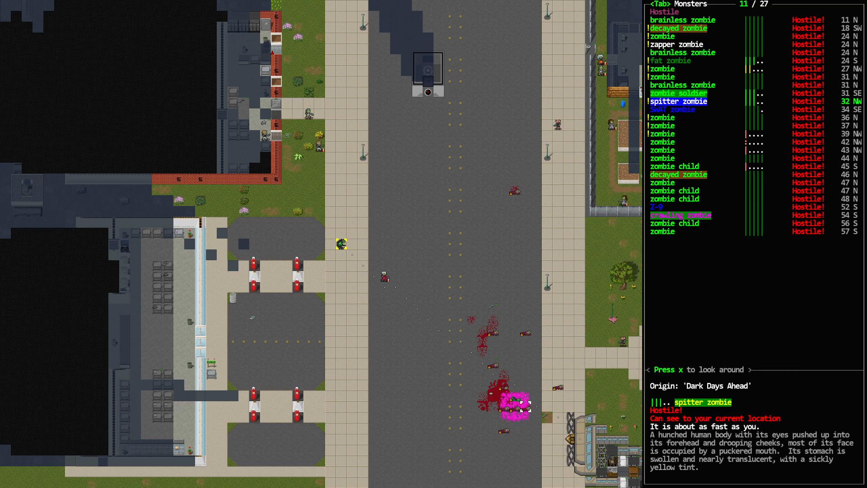
Check the overmap before returning to ram zombie soldiers with the bus.
key("m")
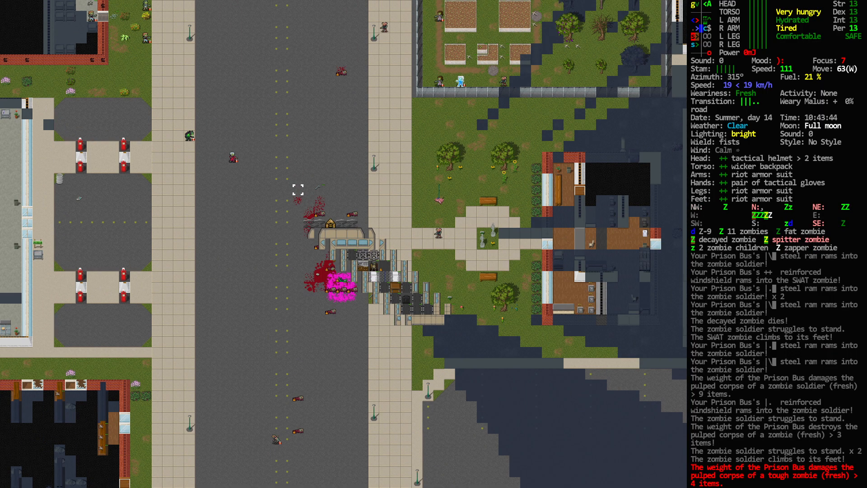
Keep accelerating the bus and check the overmap until the condom pocket error appears.
key("w")
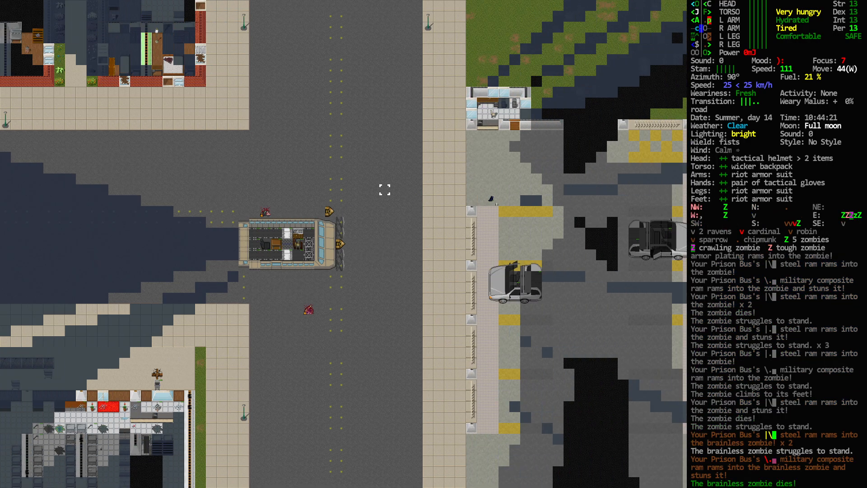
key("m")
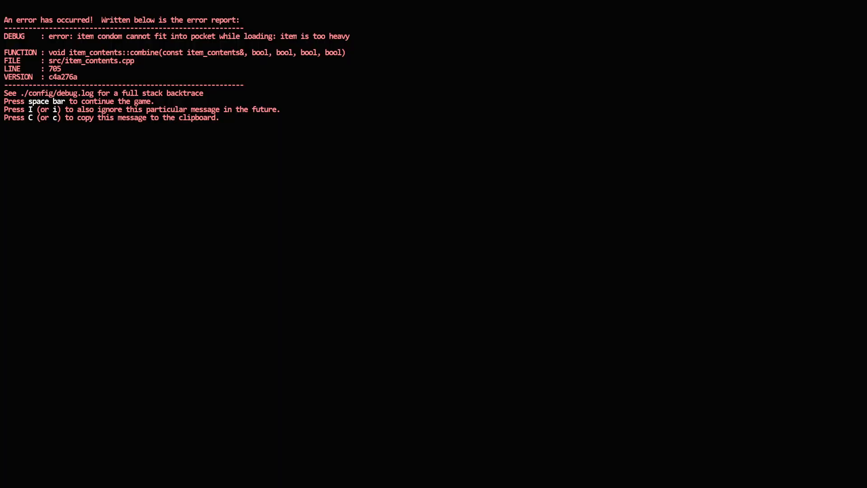
Dismiss the error report and resume ramming zombies at the intersection.
key("space")
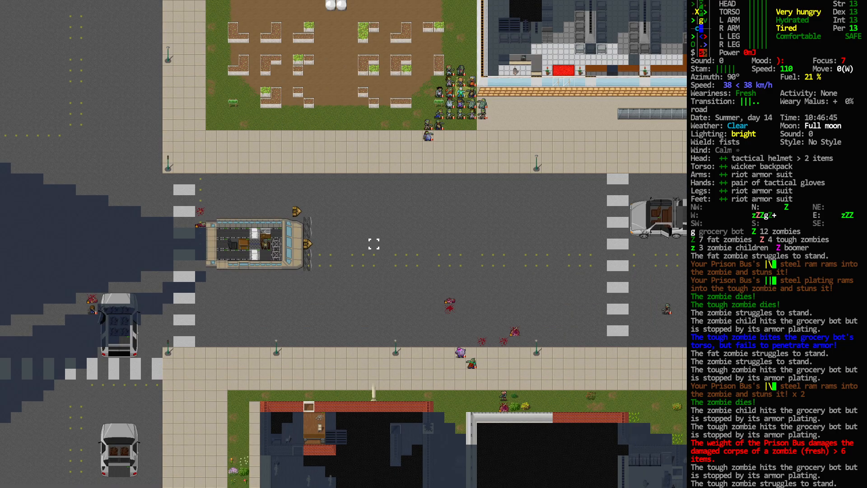
Accelerate the bus along the road past the park fountain, running down zombie children.
key("w")
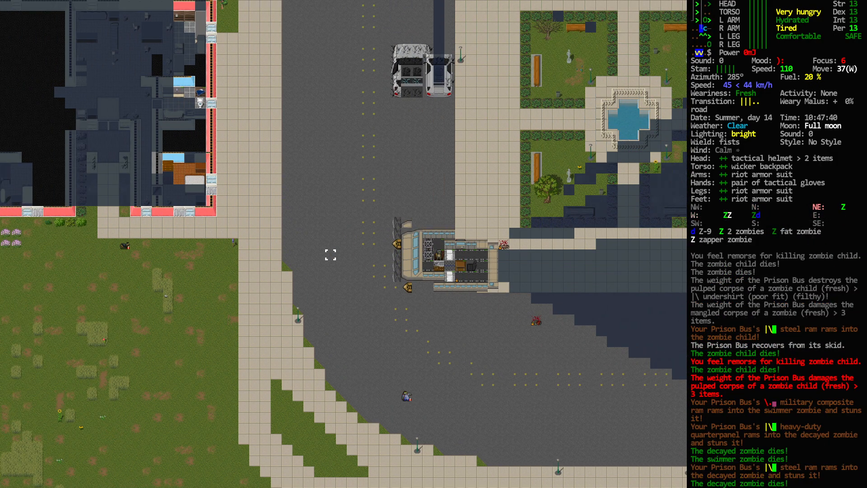
key("w")
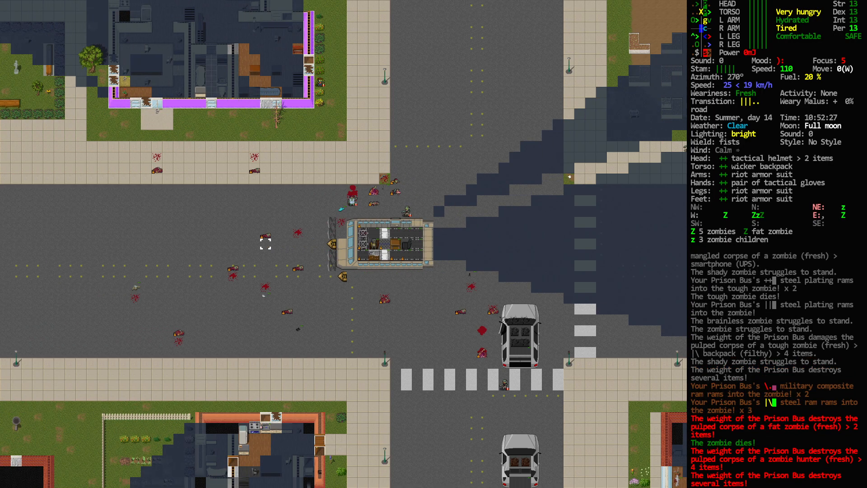
Accelerate through the intersection horde and onto the sidewalk, killing a tough and a fat zombie.
key("w")
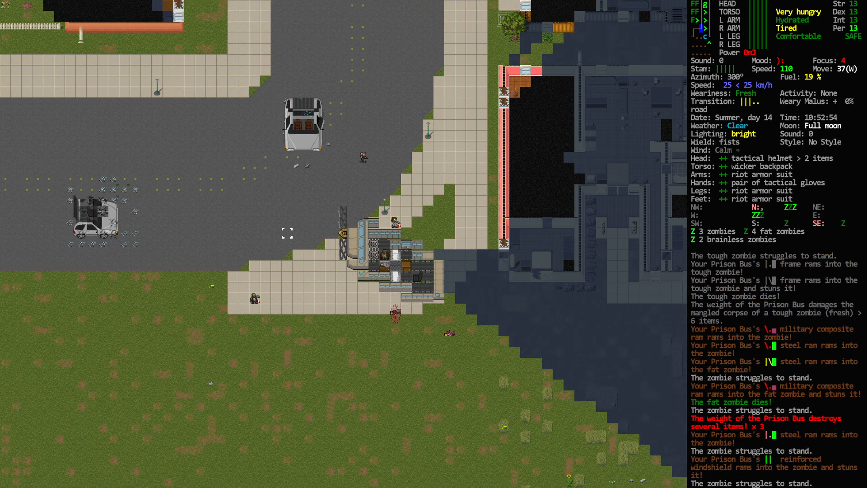
Drive across the field back onto the city street and check the overmap.
key("w")
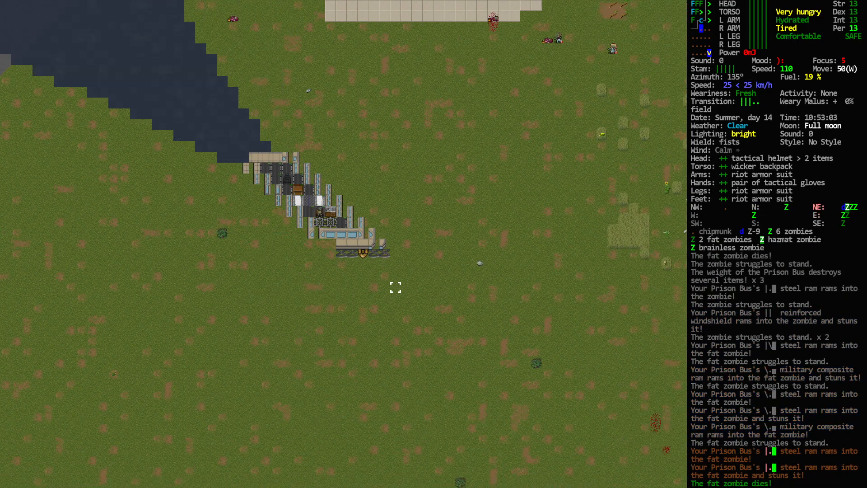
key("m")
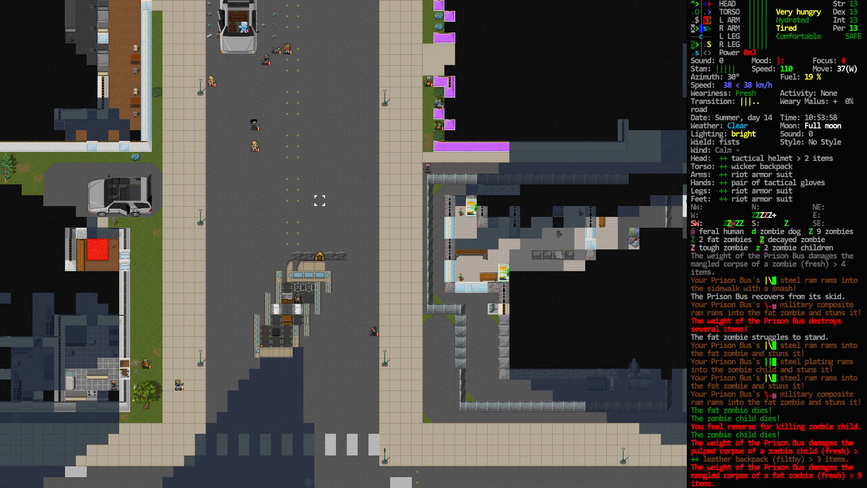
Drive a bit further along the road in southwest Henniker before viewing the overmap.
key("w")
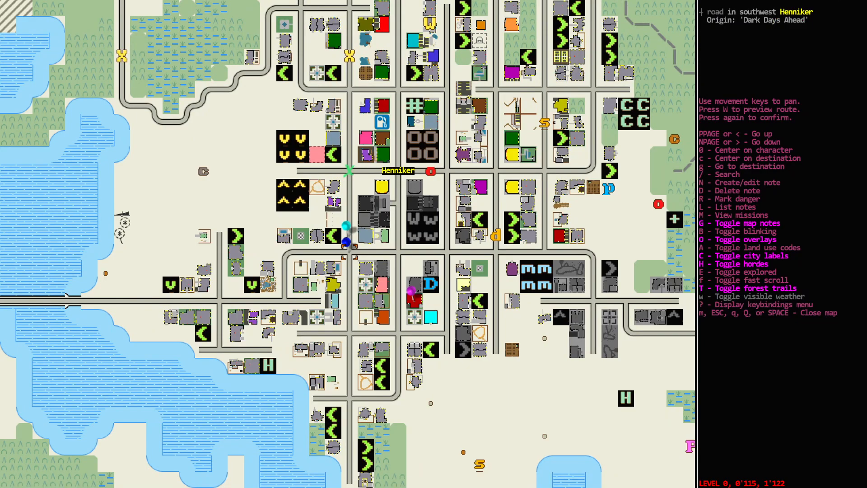
key("escape")
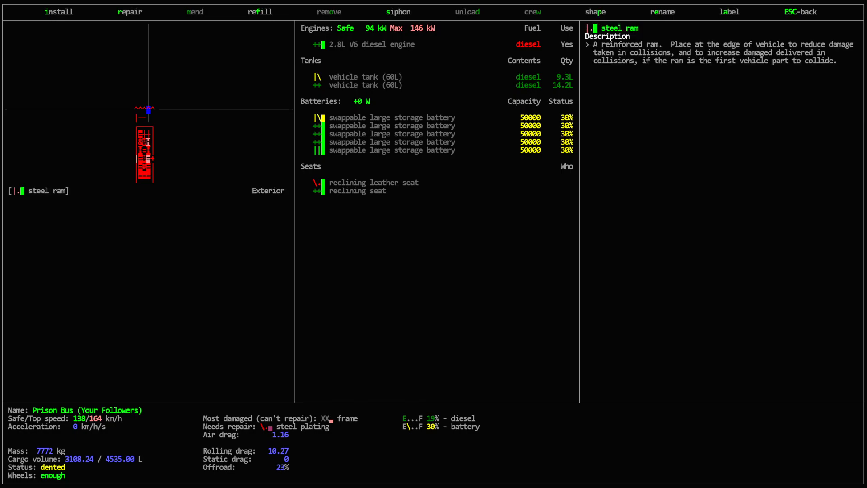
Examine the Prison Bus to view its parts and the steel ram's description.
left_click(58, 11)
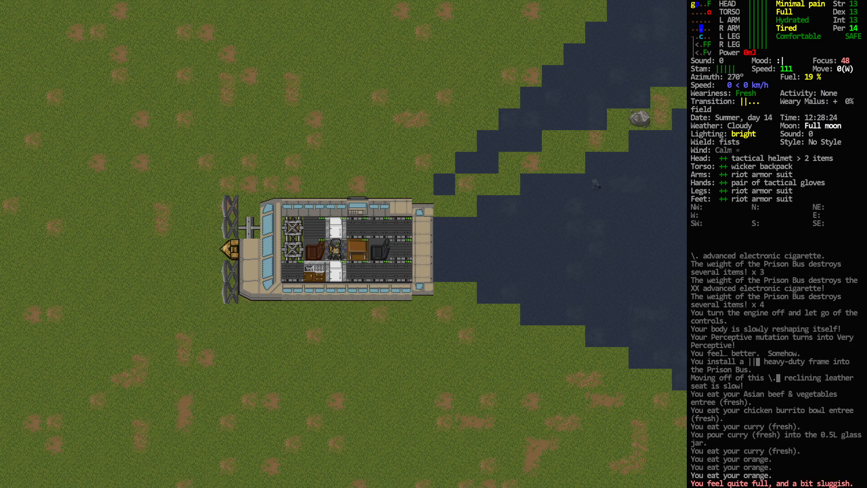
Eat the curry, entrees and oranges until quite full and sluggish.
key("E")
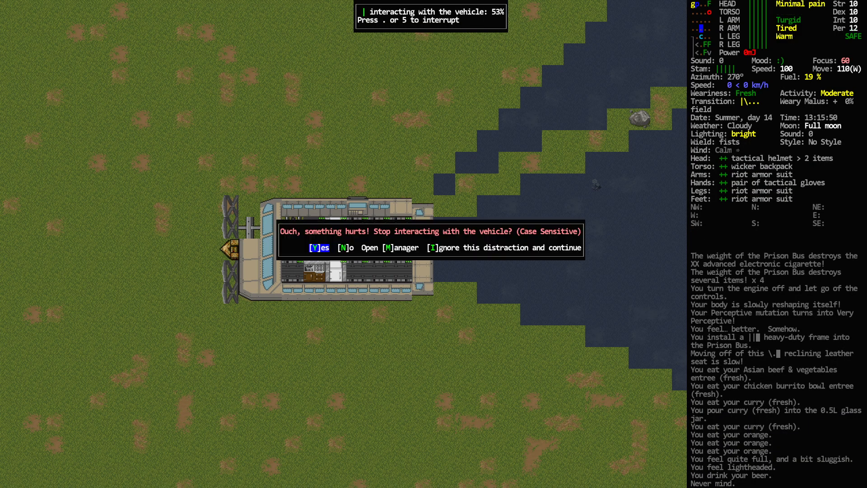
Ignore the pain to resume vehicle work, then back out of installing the armored wheel.
key("I")
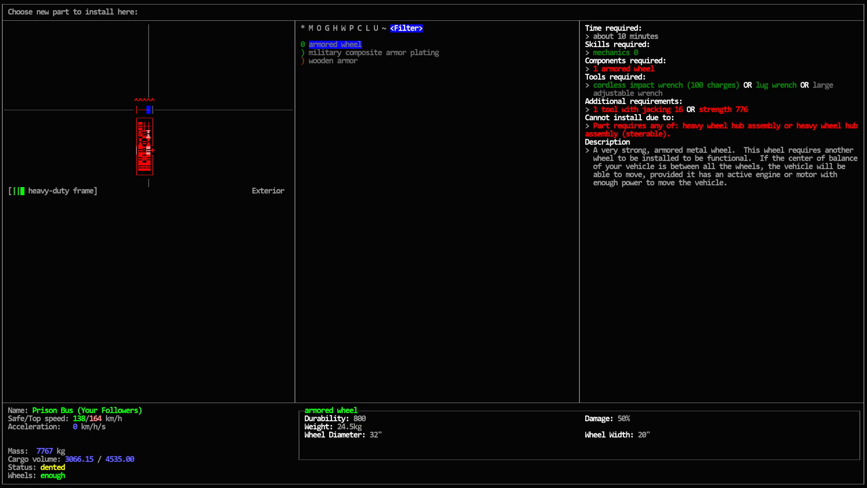
key("DOWN")
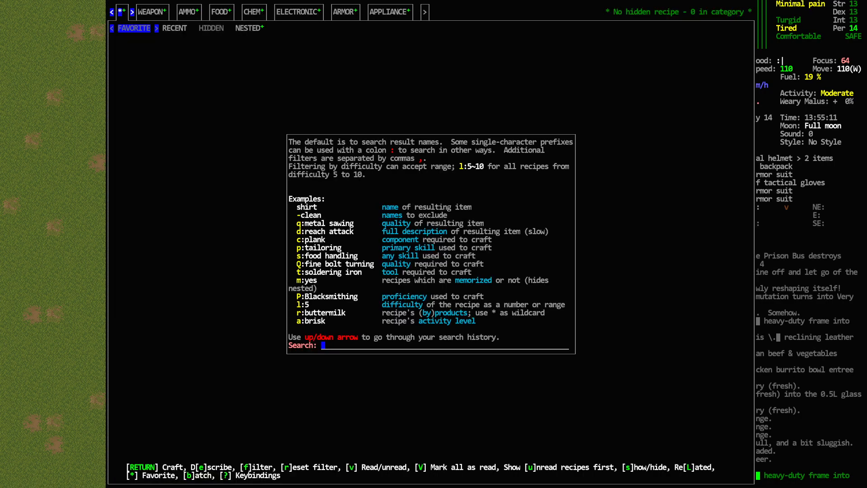
Search the crafting recipes for acetylene and craft it into 0.5L glass jars.
type("asce")
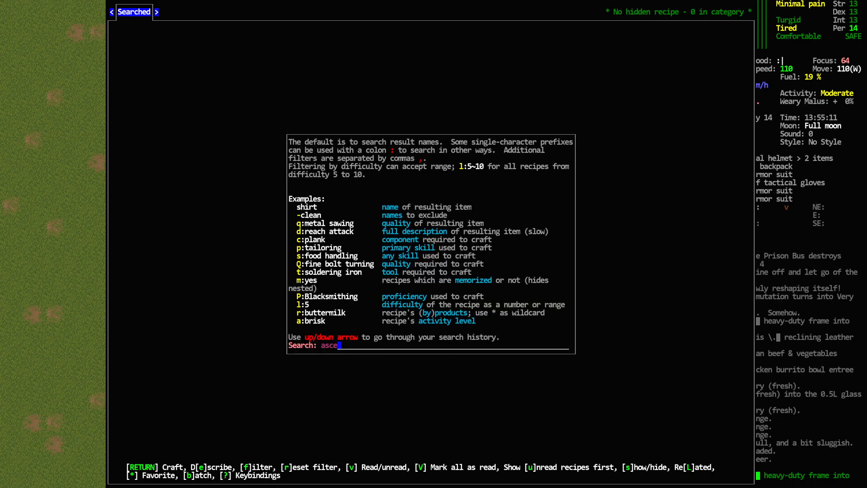
key("BackSpace")
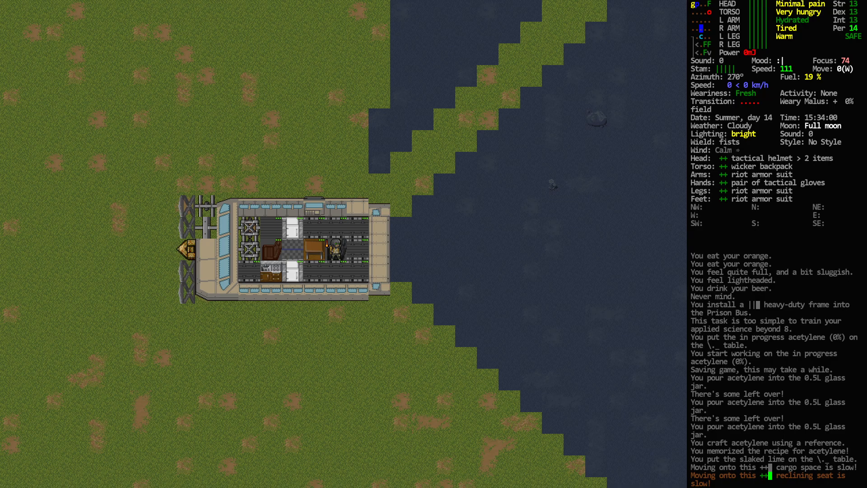
Collect the acetylene jars from nearby, then wield and reload the acetylene torch.
key("i")
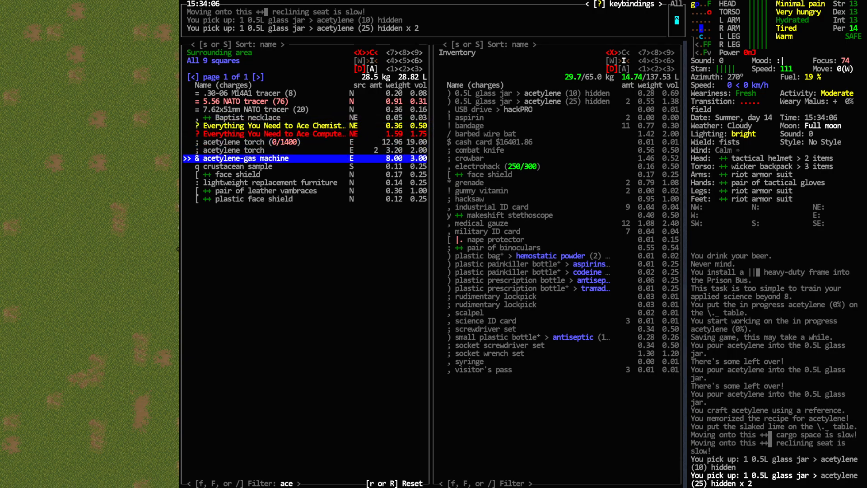
key("up")
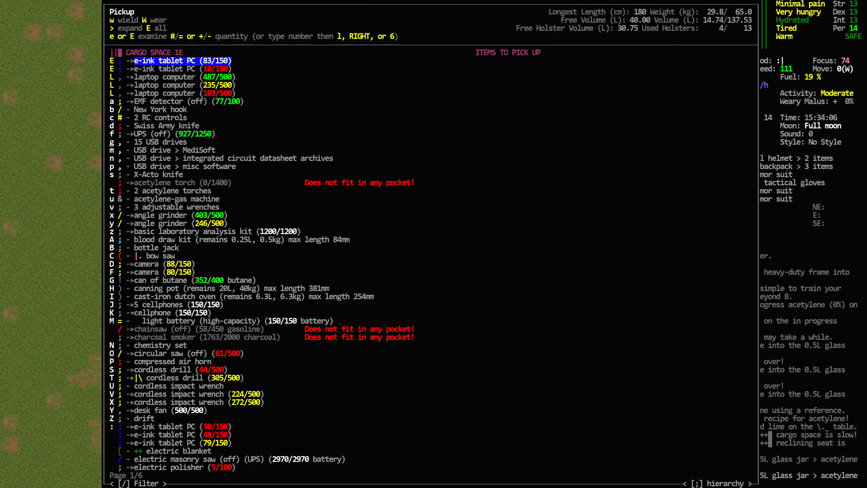
type("a")
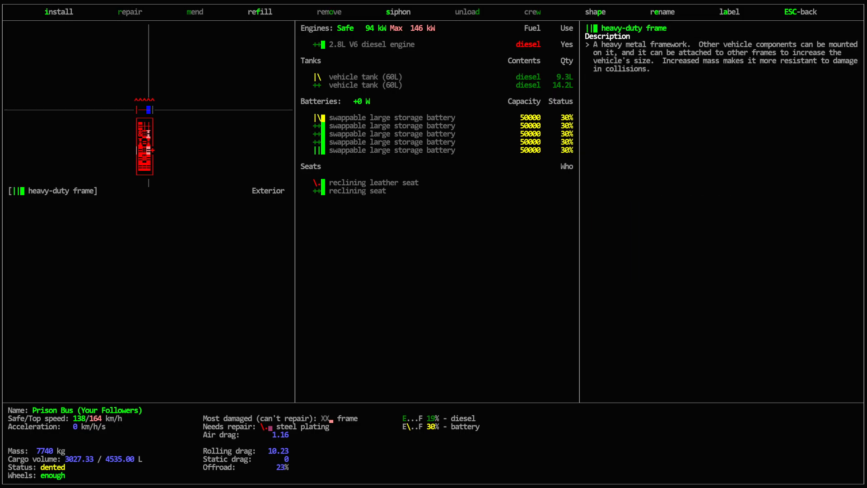
Install military composite armor plating on the bus, then start installing another part.
left_click(59, 11)
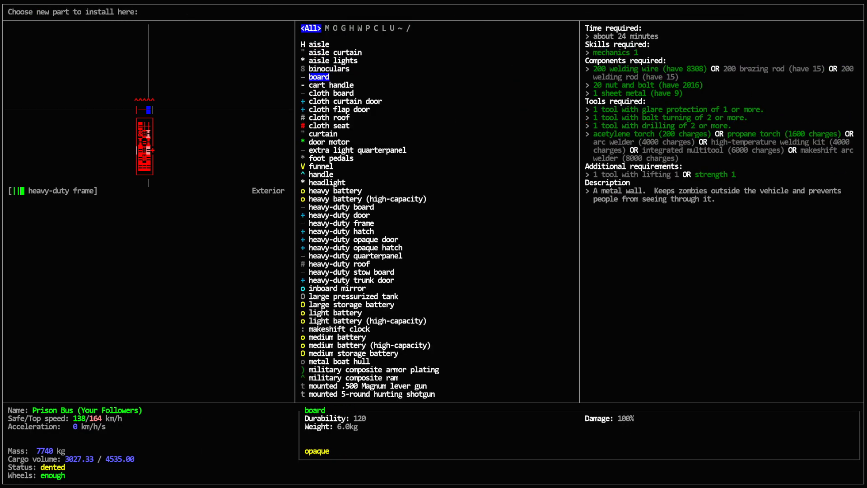
left_click(374, 369)
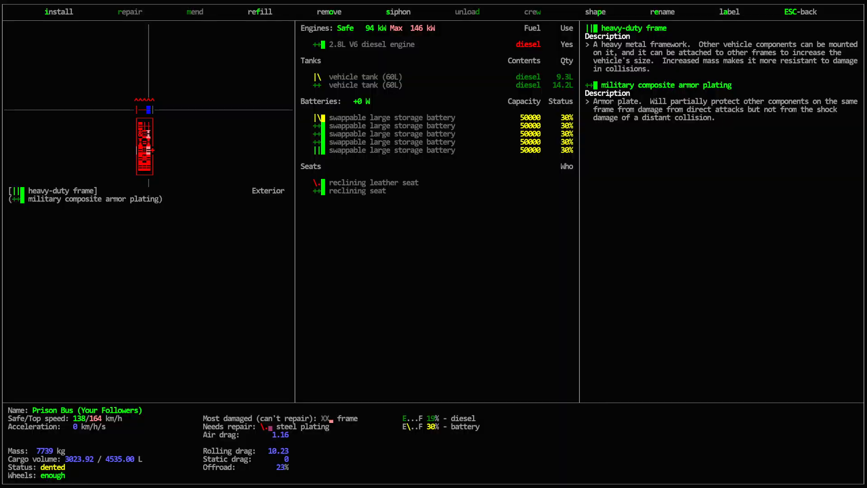
left_click(58, 11)
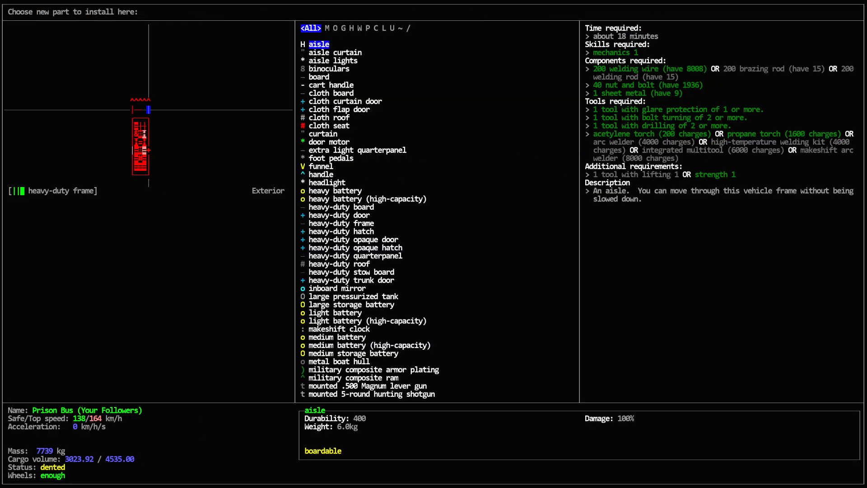
left_click(351, 280)
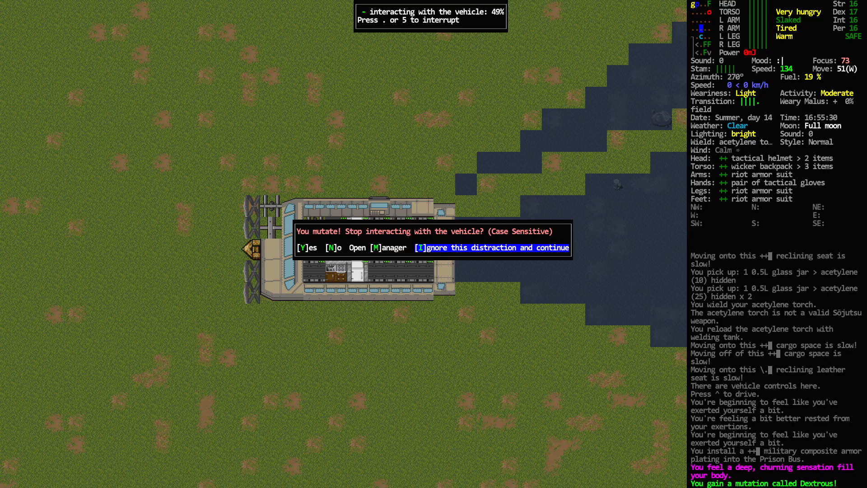
Keep working, remove the damaged frame's steel plating and try installing an aisle.
key("i")
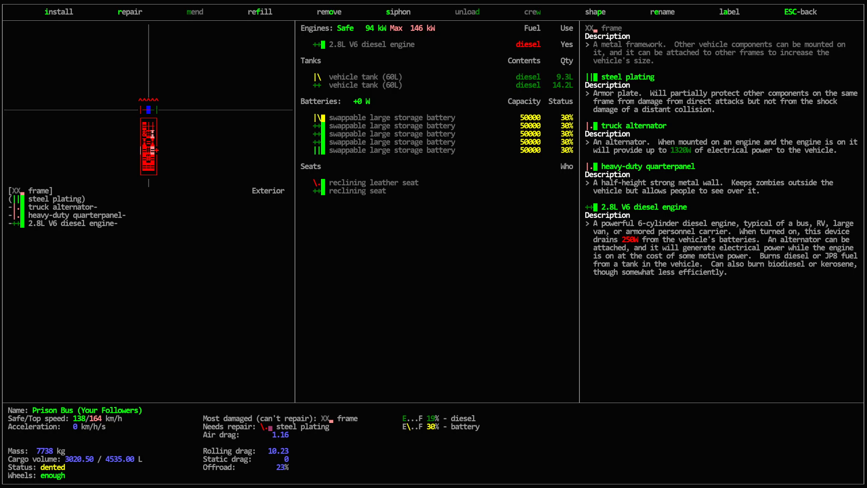
left_click(328, 11)
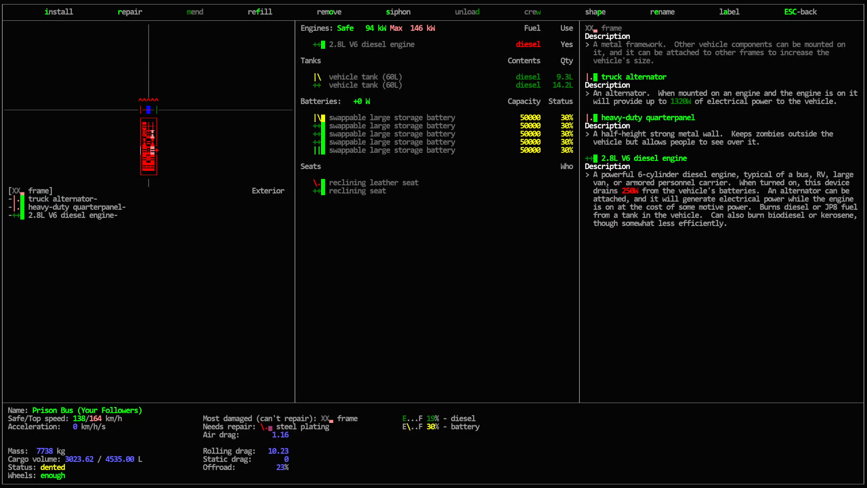
left_click(59, 10)
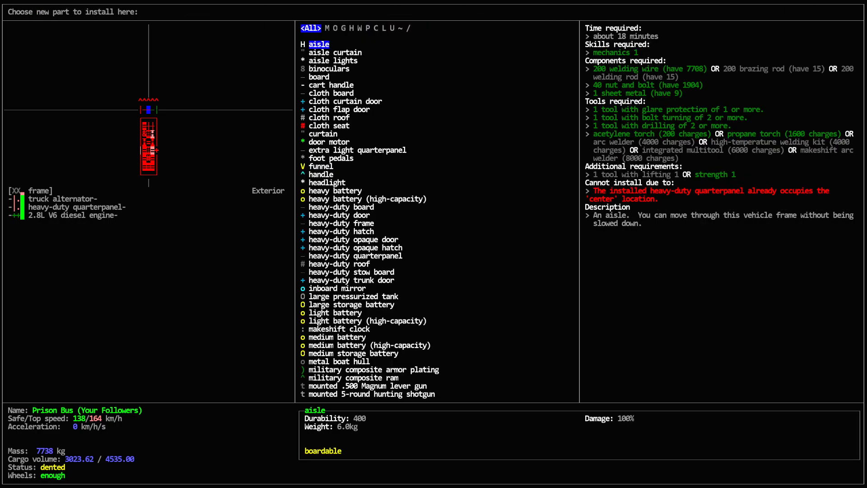
left_click(367, 320)
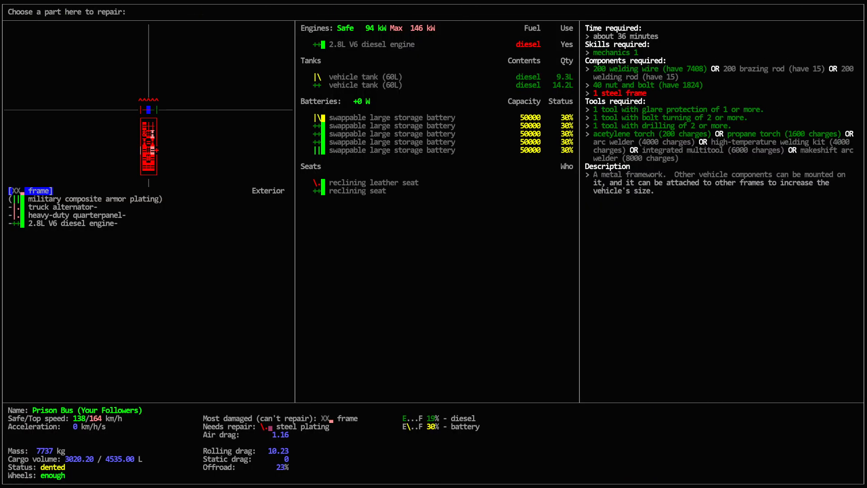
Repair the Prison Bus's truck alternator and return to the map.
left_click(60, 206)
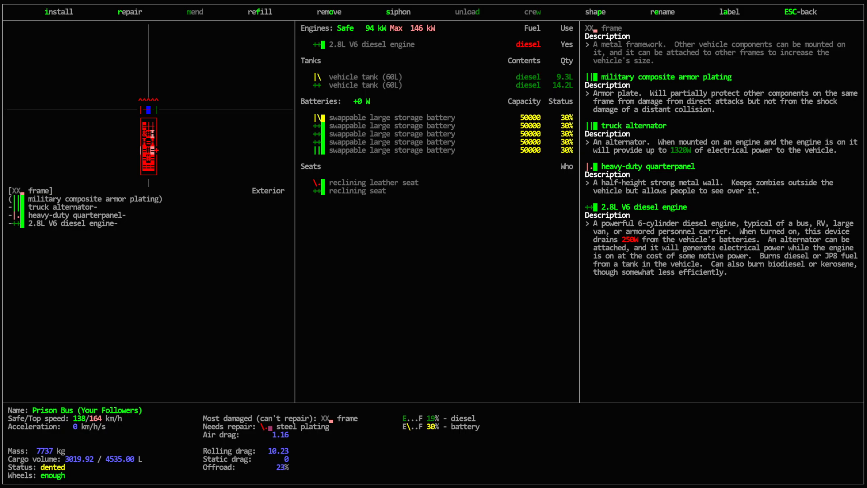
left_click(129, 12)
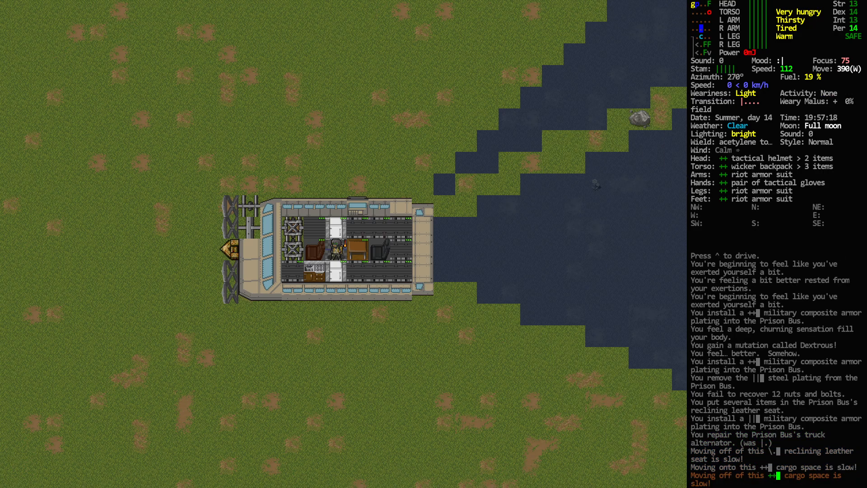
Eat food from the consume menu until the survivor is full.
key("E")
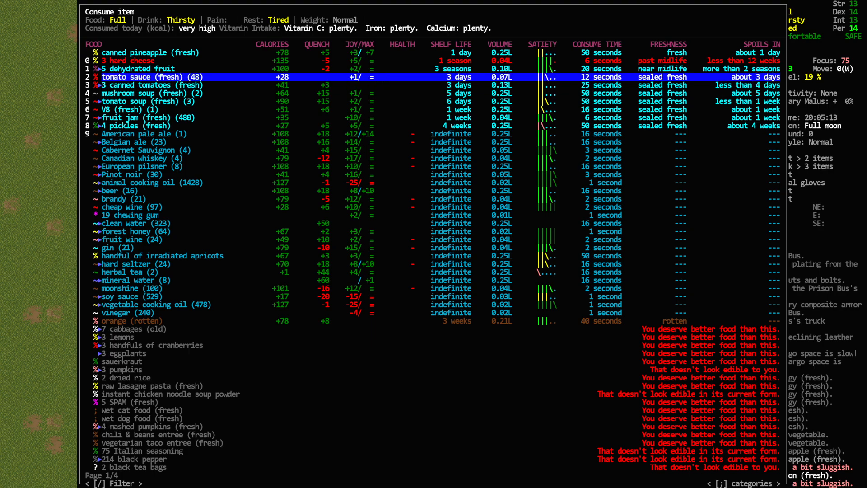
key("down")
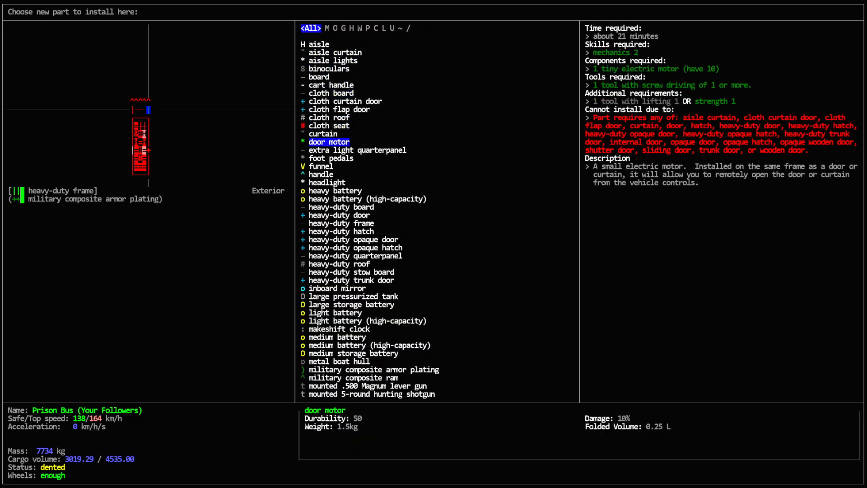
Install a heavy-duty quarterpanel on the bus using the propane torch.
left_click(351, 280)
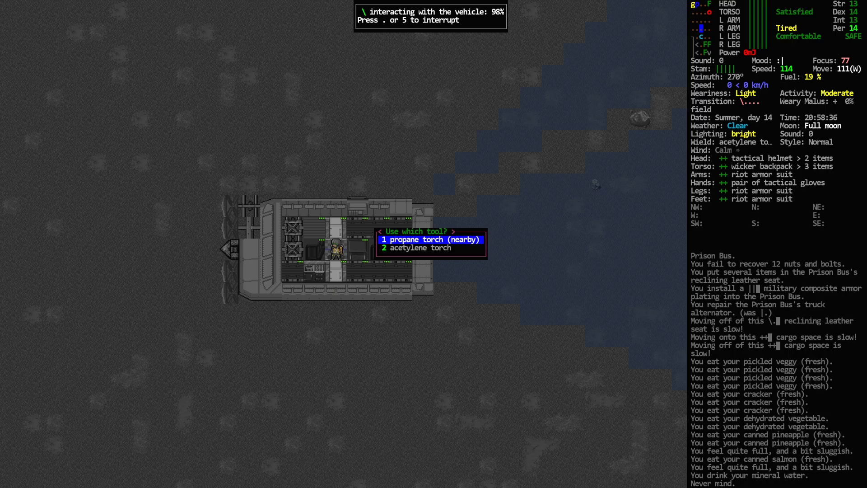
left_click(432, 240)
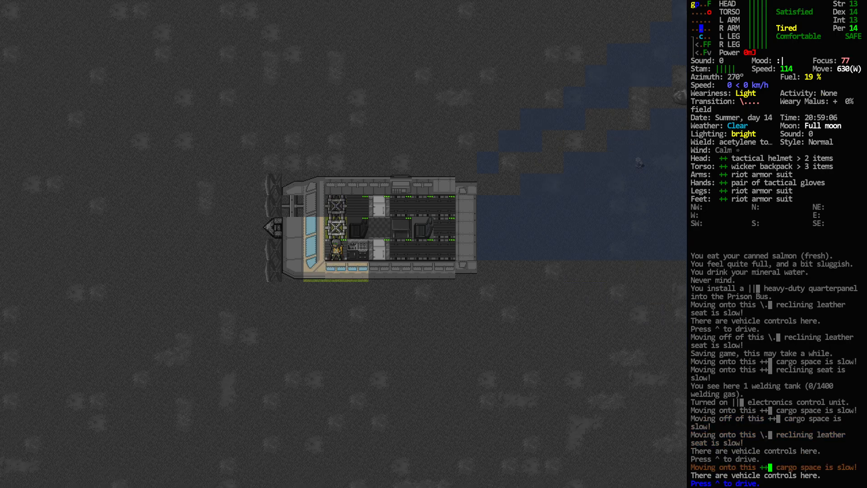
Examine the bus parts on this tile, then leave the parts overview.
key("^")
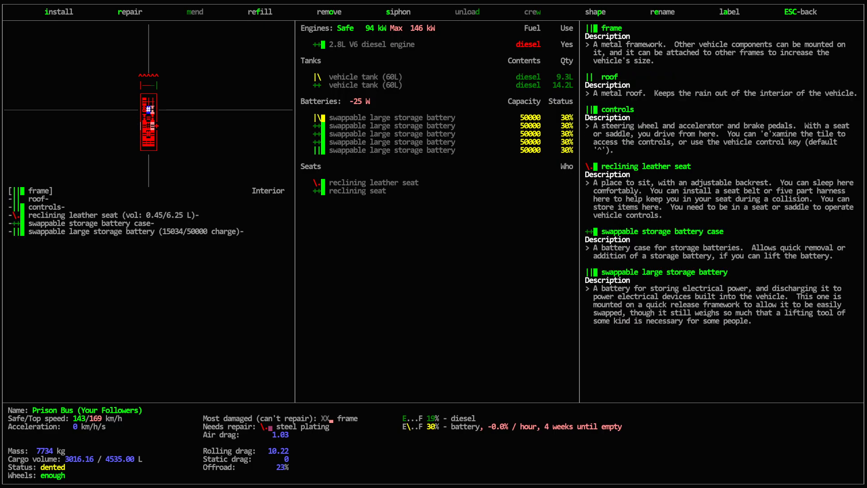
left_click(59, 12)
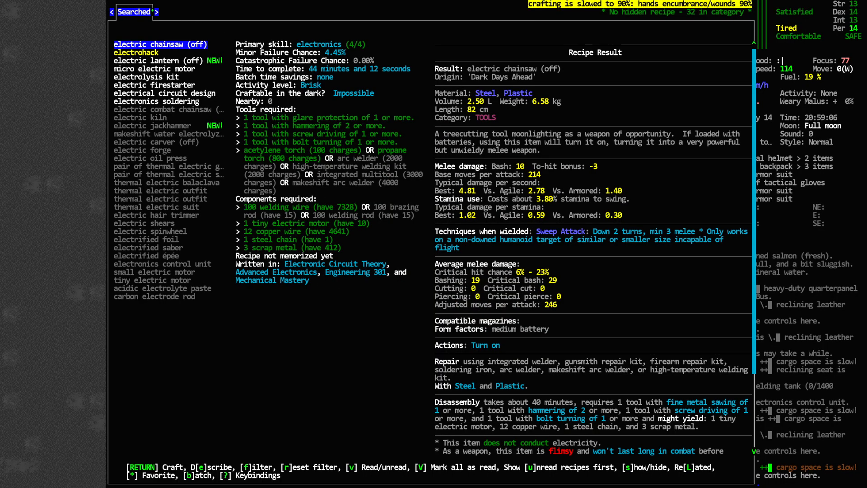
Search the crafting recipes for 'control', review RC and vehicle controls, then leave the crafting menu.
left_click(164, 93)
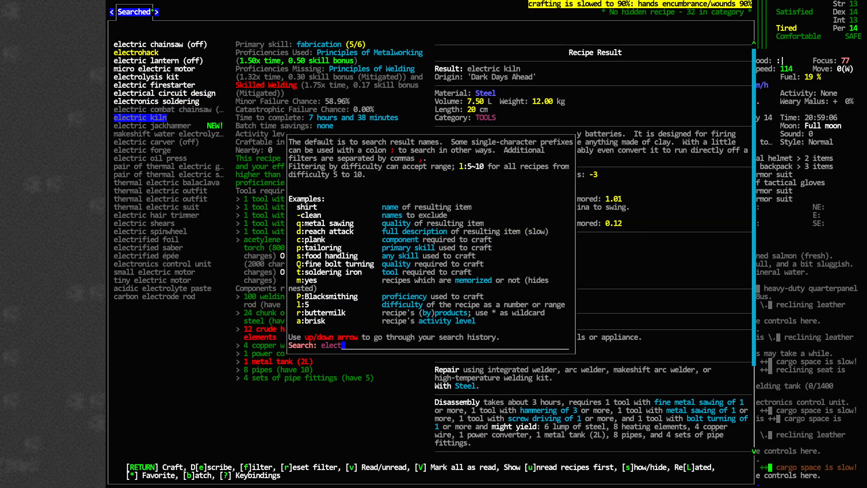
type("control")
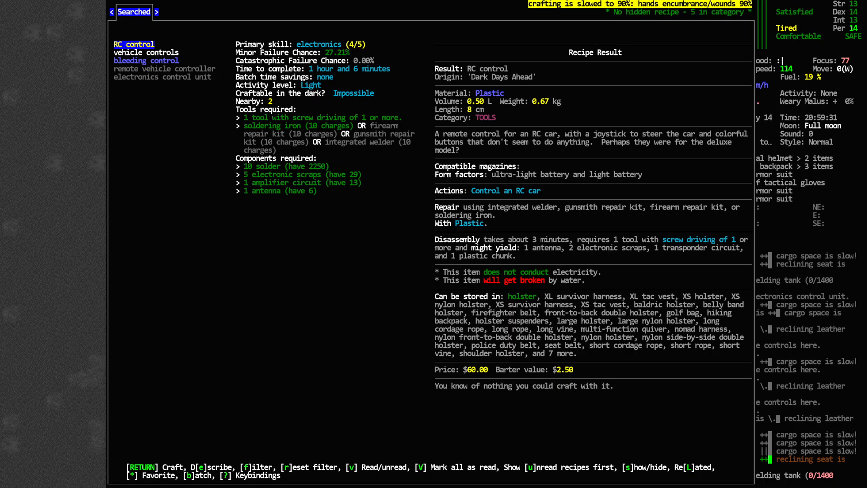
left_click(163, 77)
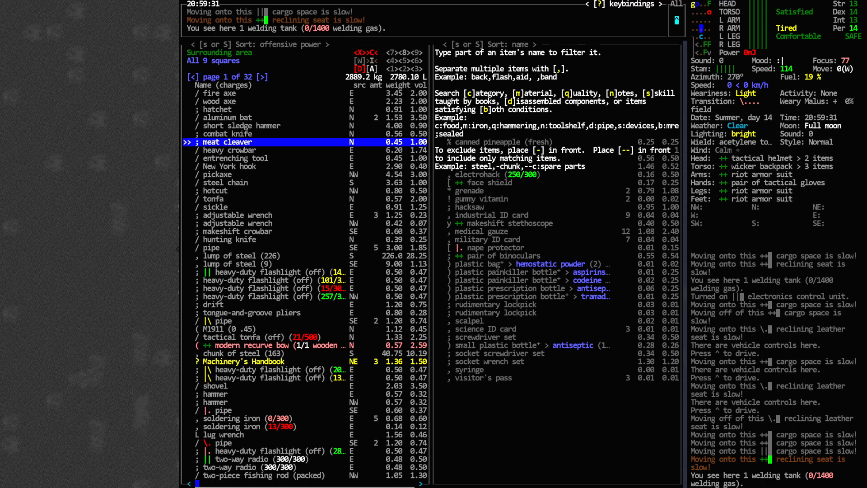
Filter nearby items for 'sol', take the soldering iron and bring up its battery reload list.
type("sold")
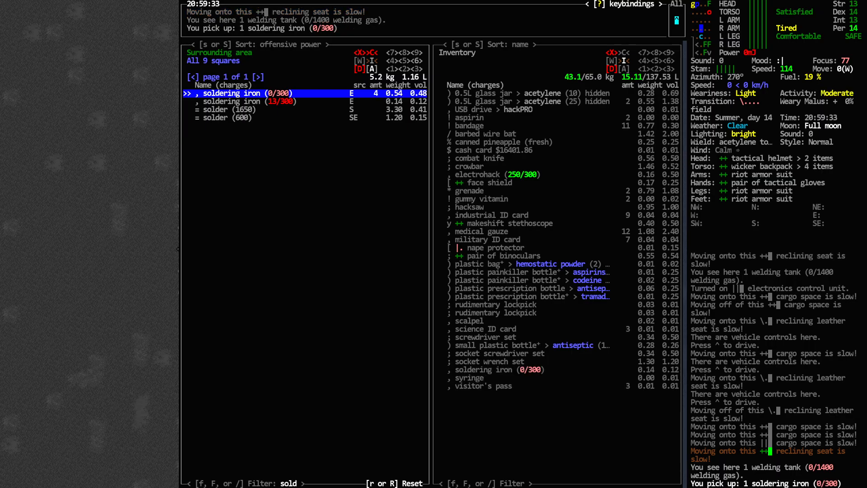
key("Escape")
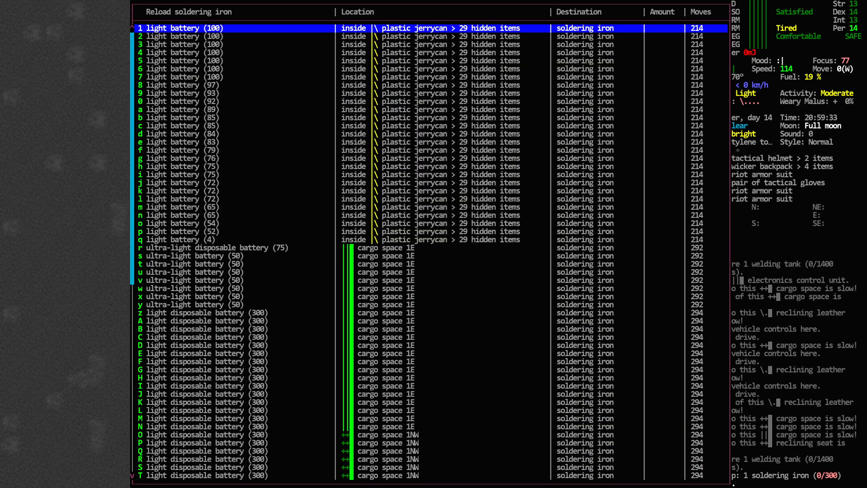
Reload the soldering iron and craft the electronics control unit using it as the tool.
scroll("down", 3)
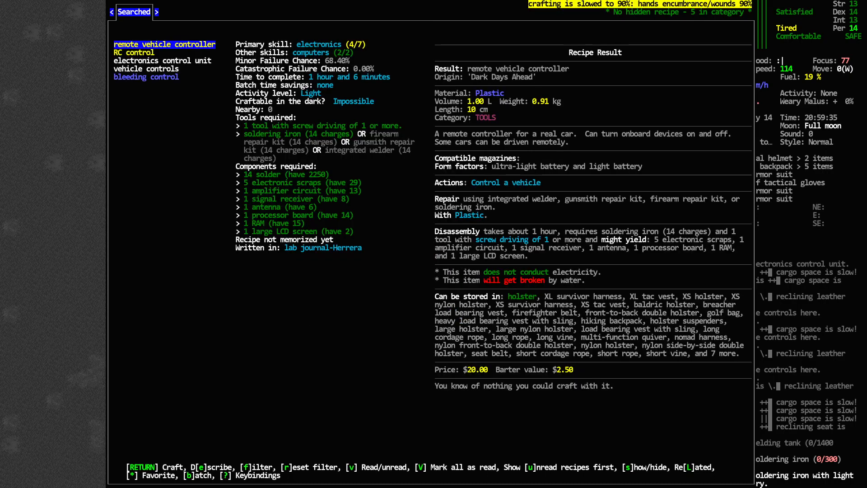
left_click(163, 60)
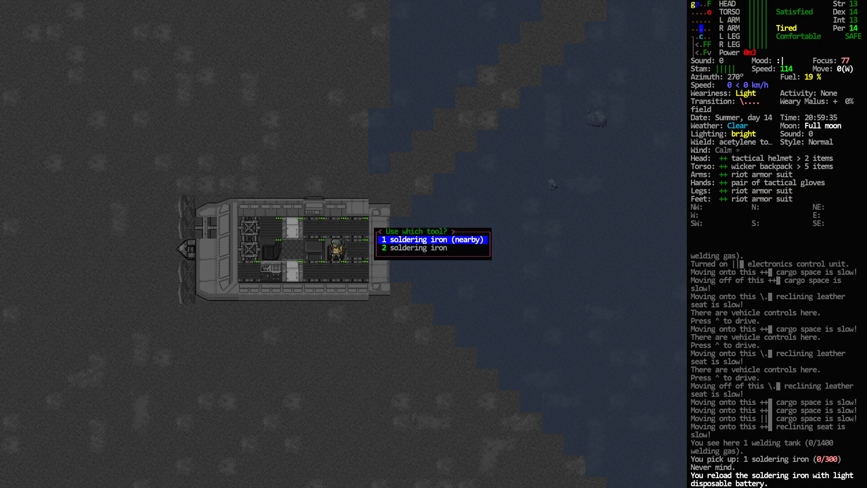
left_click(434, 239)
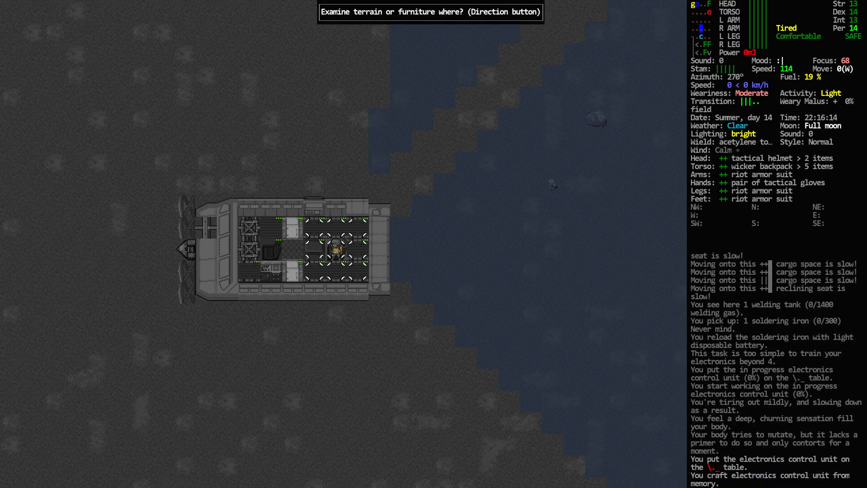
Examine the Prison Bus and browse its list of installable parts.
key("e")
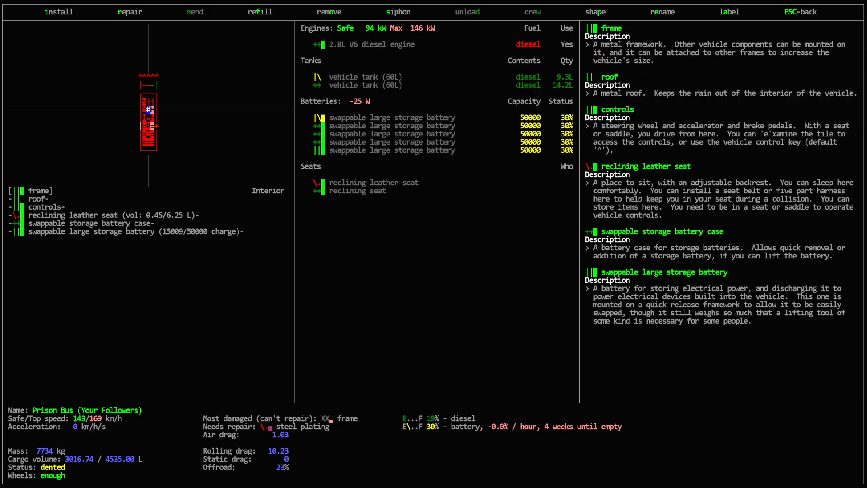
left_click(59, 11)
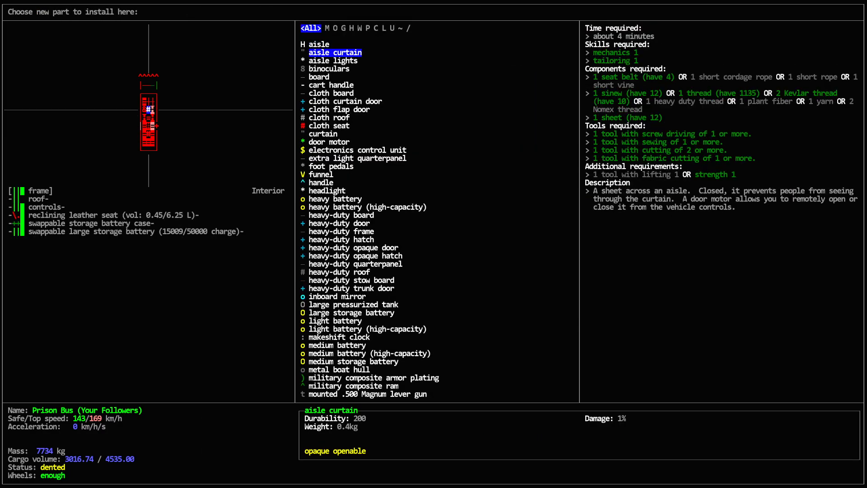
left_click(358, 150)
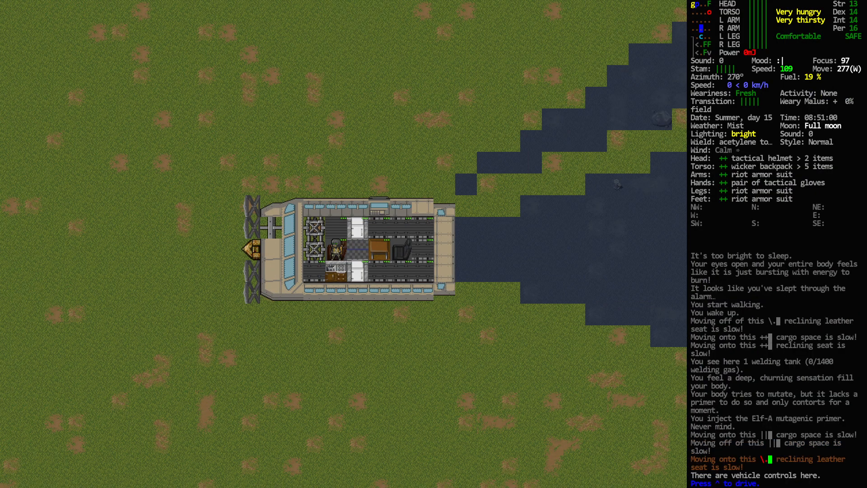
After sleeping to day 15 and injecting the Elf-A primer, take the wheel of the bus.
key("^")
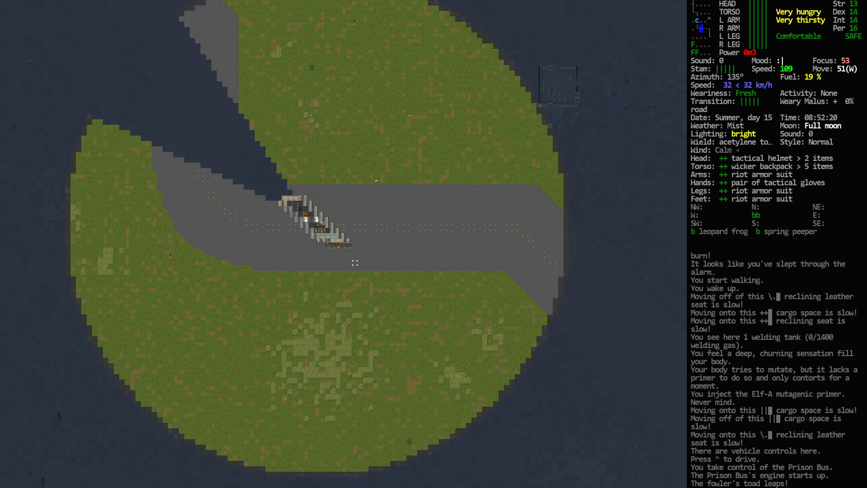
Keep the Prison Bus accelerating along the road with the engine running.
key("m")
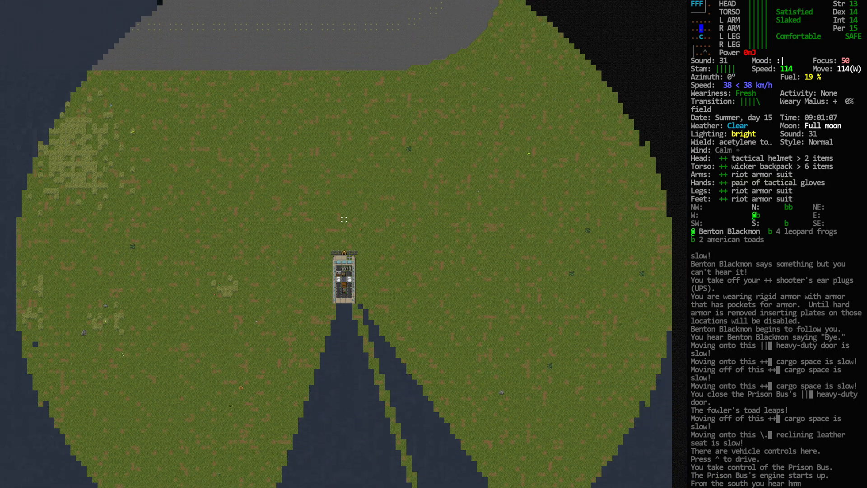
Steer the bus north across the field, ramming zombies, and park beside the water.
key("w")
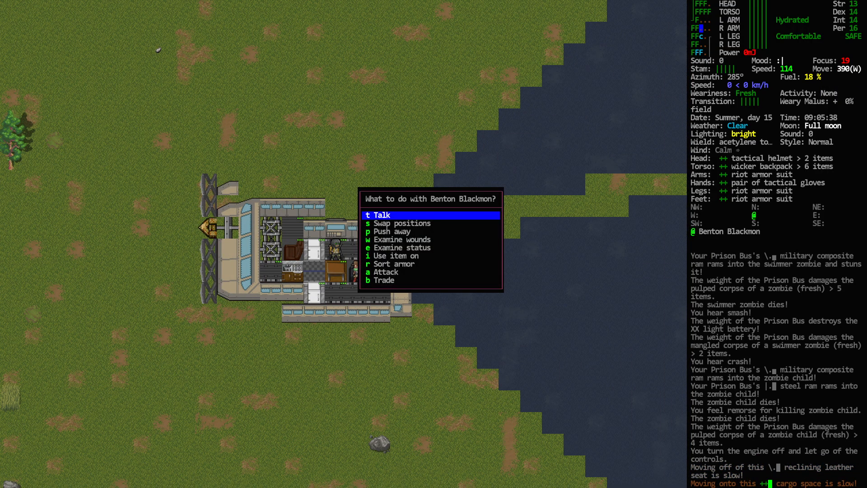
Tell follower Benton Blackmon to guard this position and end the conversation.
left_click(380, 215)
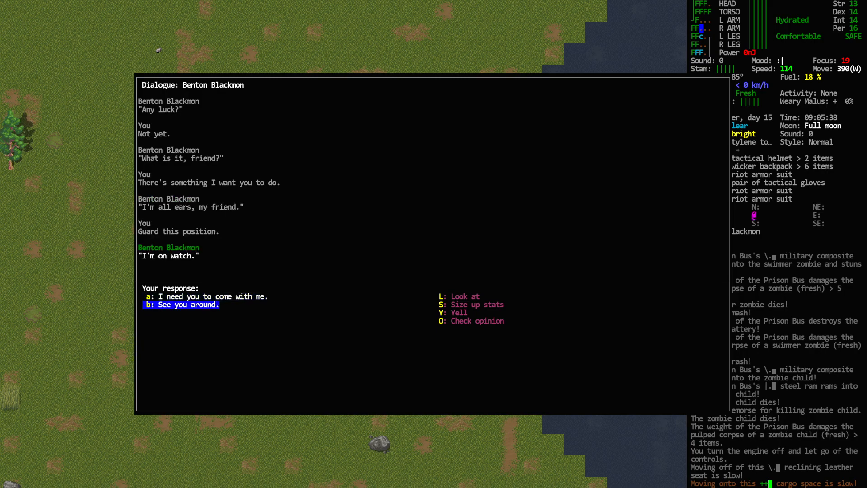
left_click(181, 305)
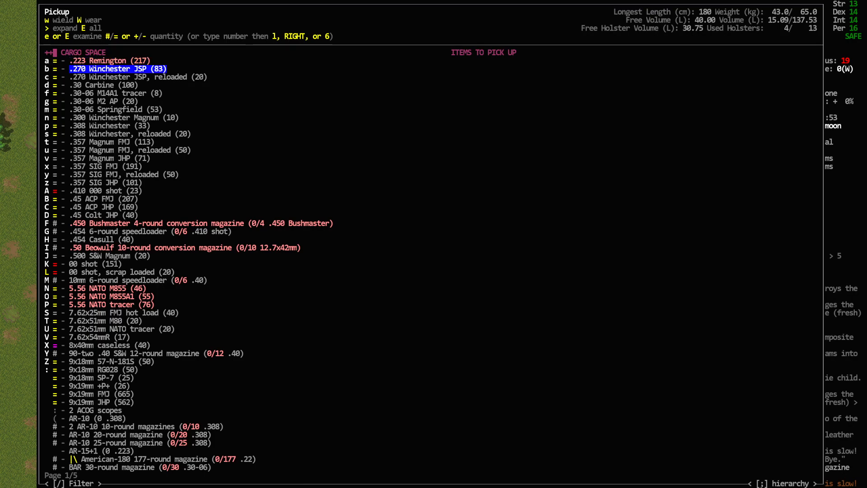
Take STANAG magazines and 5.56 NATO ammo from the cargo space and leave the bus.
key("n")
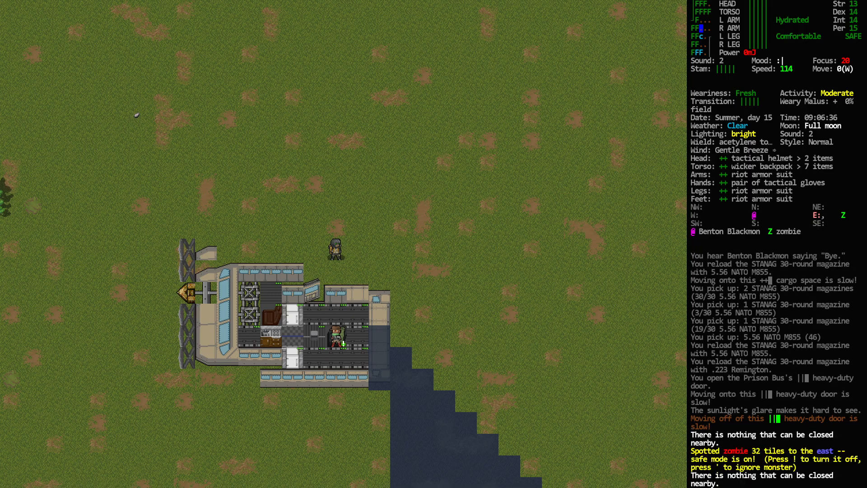
Turn off safe mode, drop the acetylene torch and open fire with the H&K416 on the road zombies.
key("w")
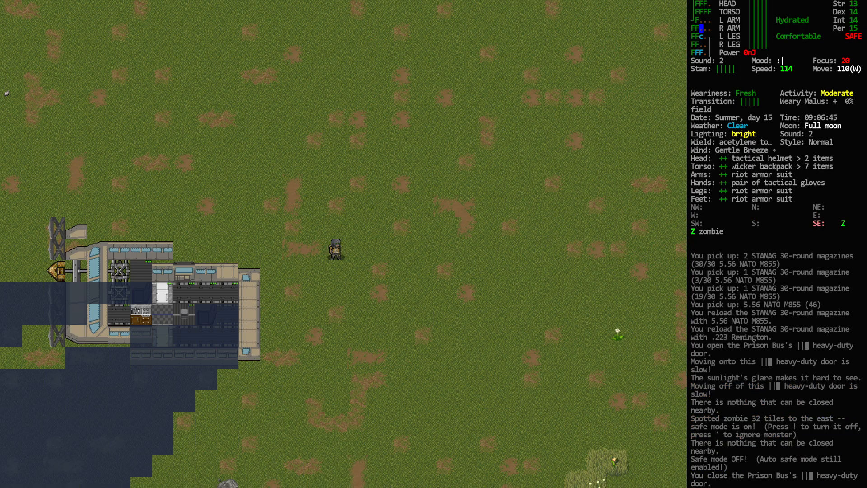
key("i")
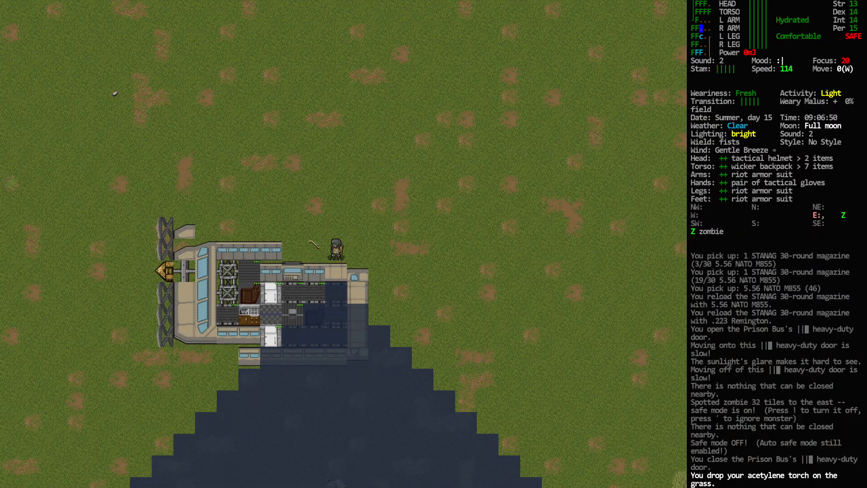
key("i")
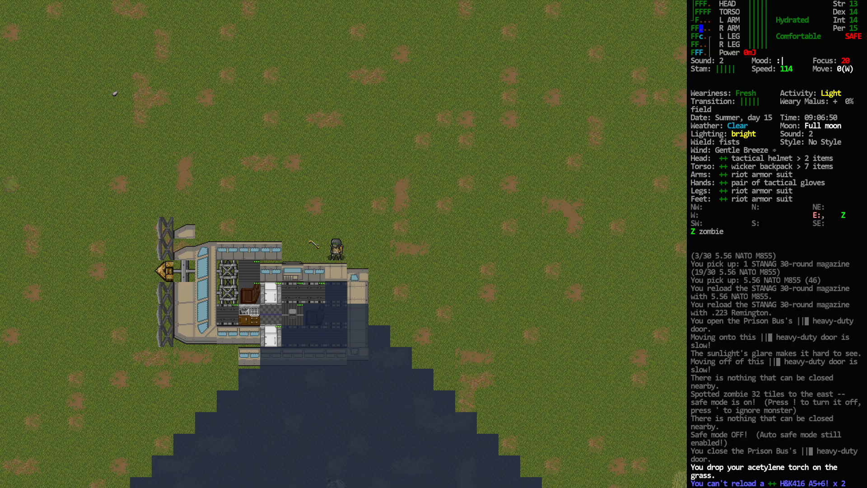
key("i")
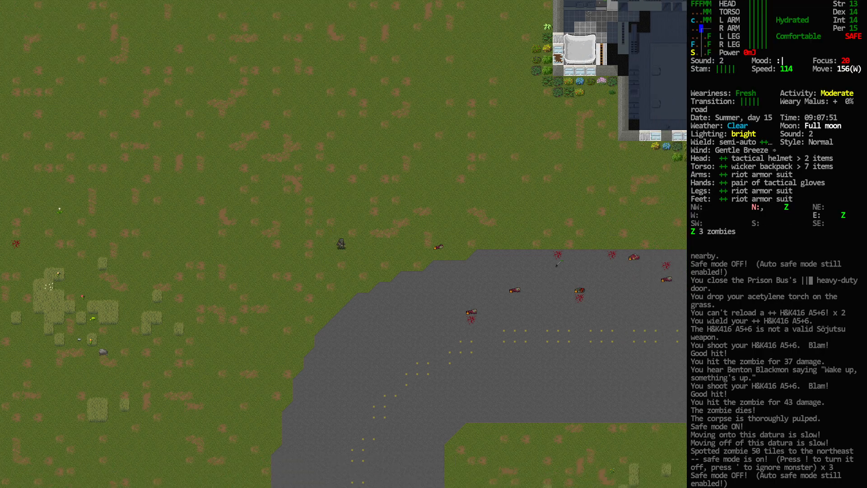
key("f")
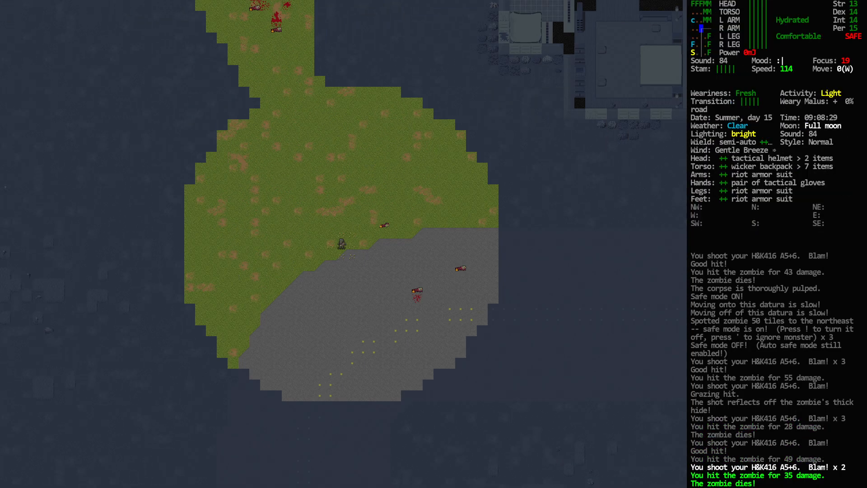
Keep shooting down the crowd and the tough zombie, then reload the STANAG magazine.
key("i")
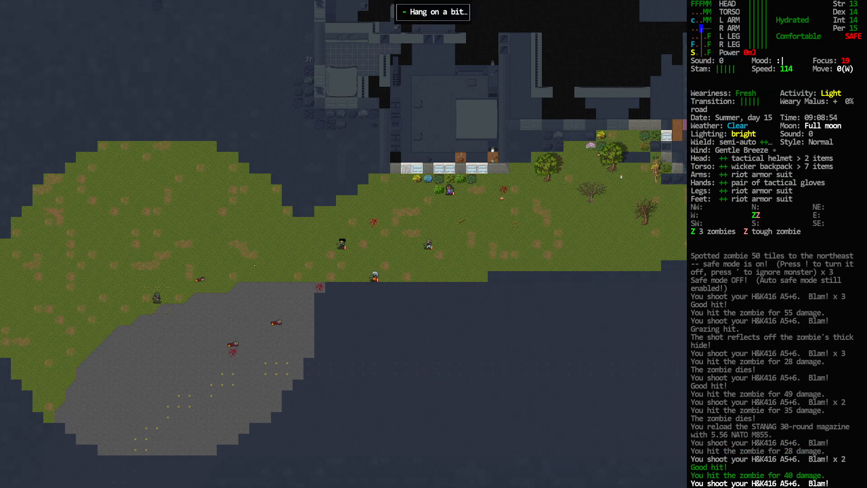
key("f")
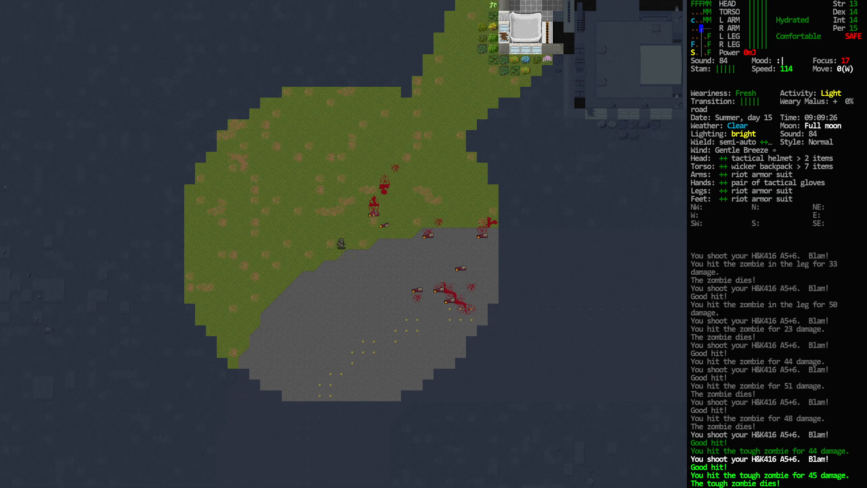
key("w")
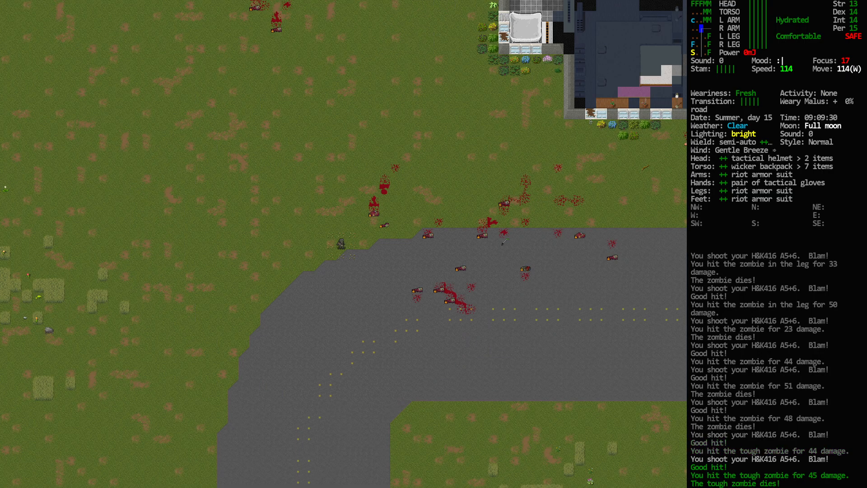
key("i")
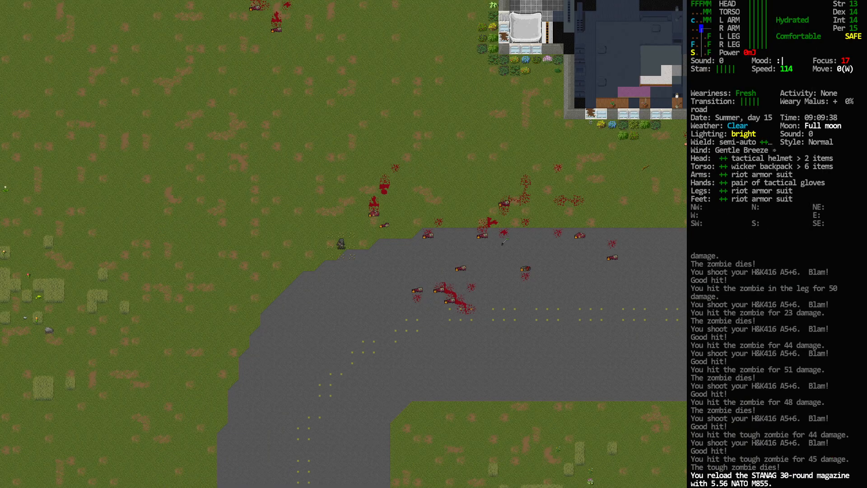
key("w")
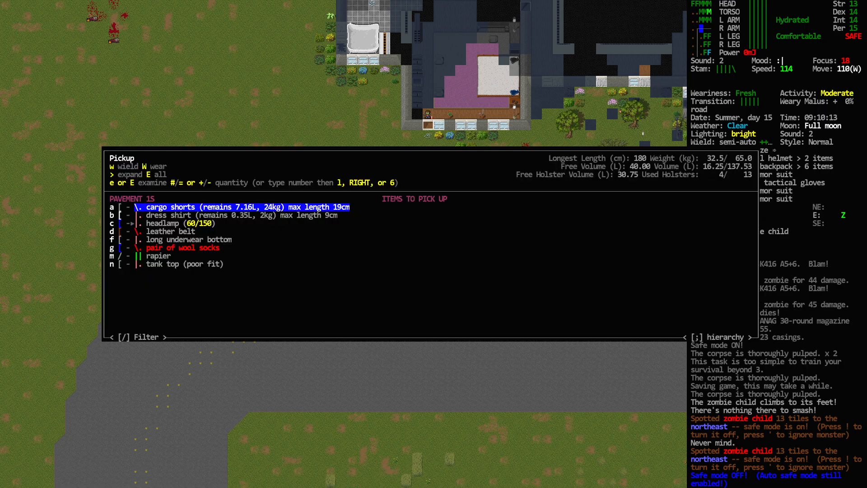
Close the pickup list and pulp the zombie corpses lying along the road.
left_click(158, 256)
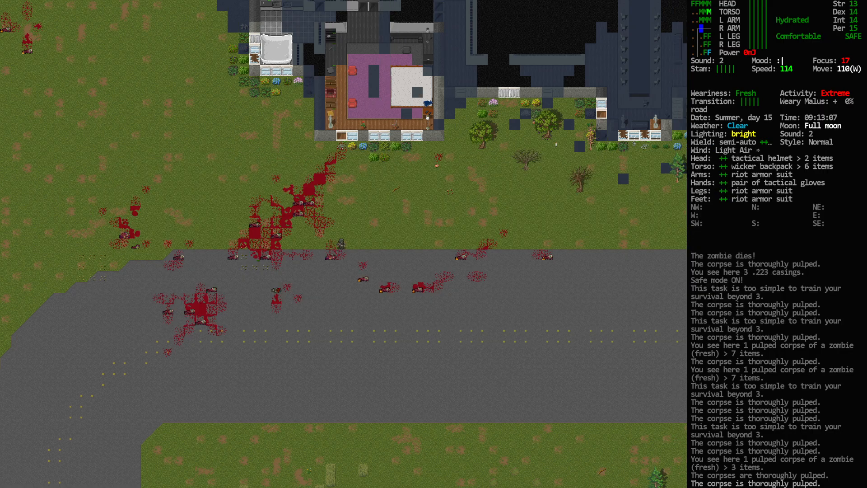
Pick up the smartphone, pulp the remaining corpses eastward, and aim the H&K416 at the spotted zombie.
key("g")
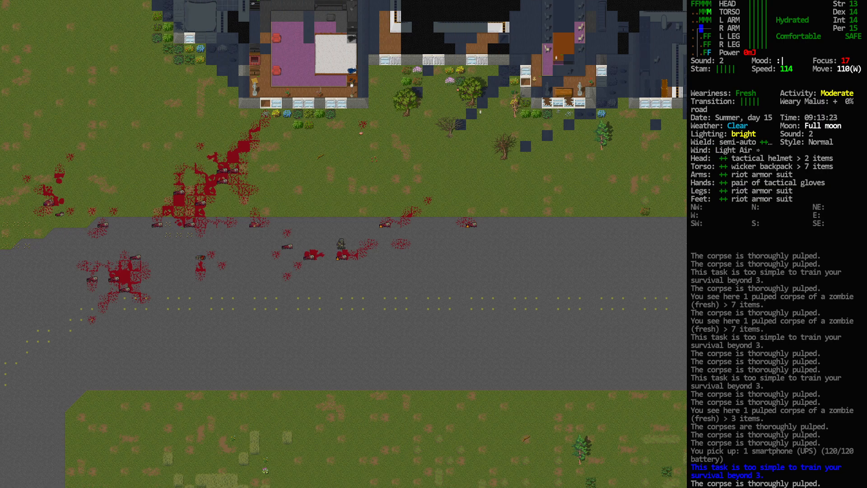
key("g")
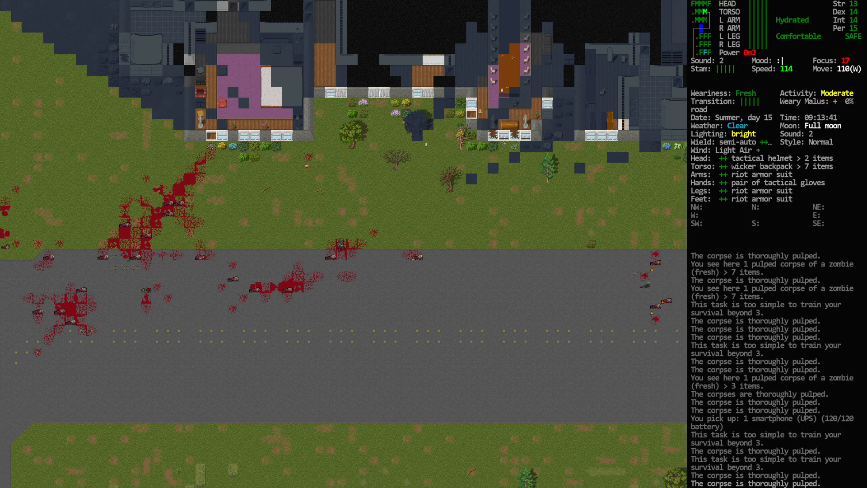
key("g")
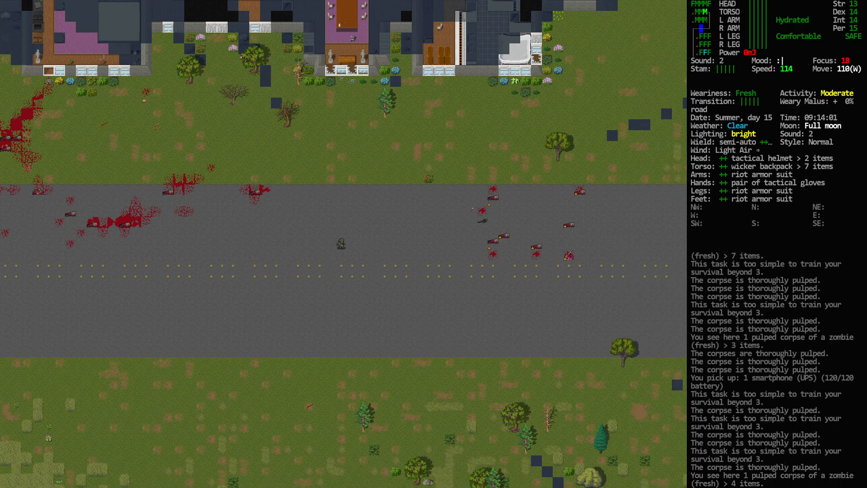
key("f")
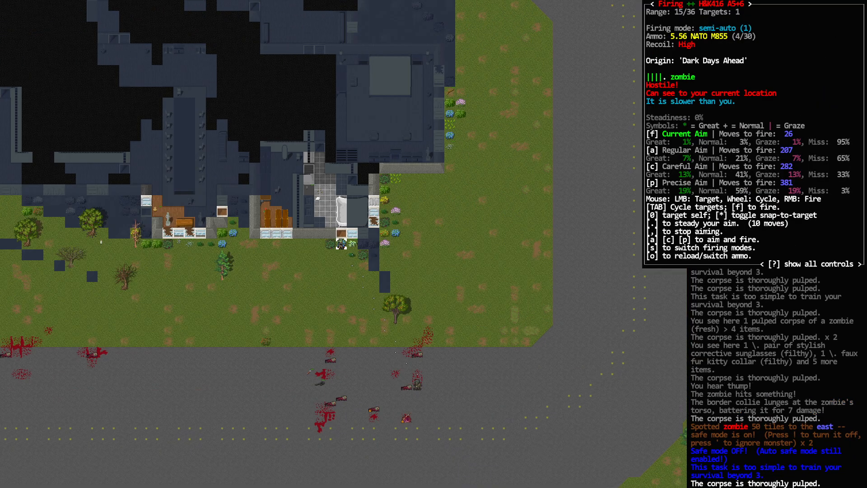
Shoot the targeted zombie and the others near the border collie, killing them and the feral servant.
key("f")
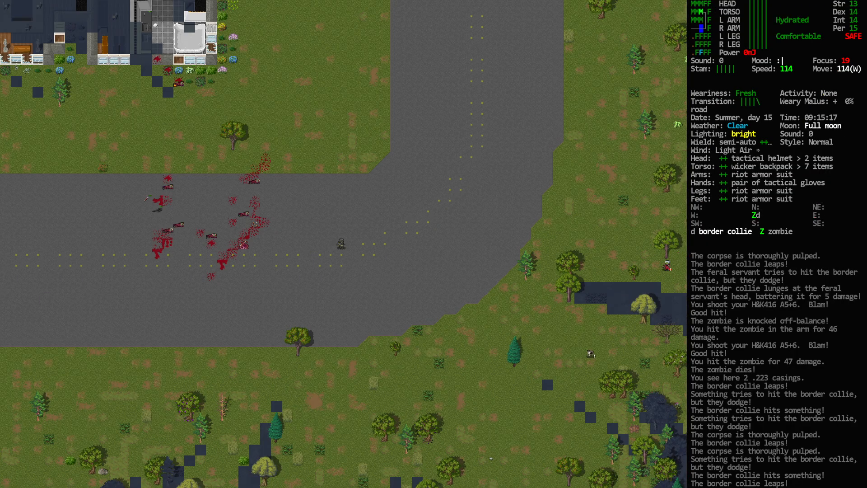
key("f")
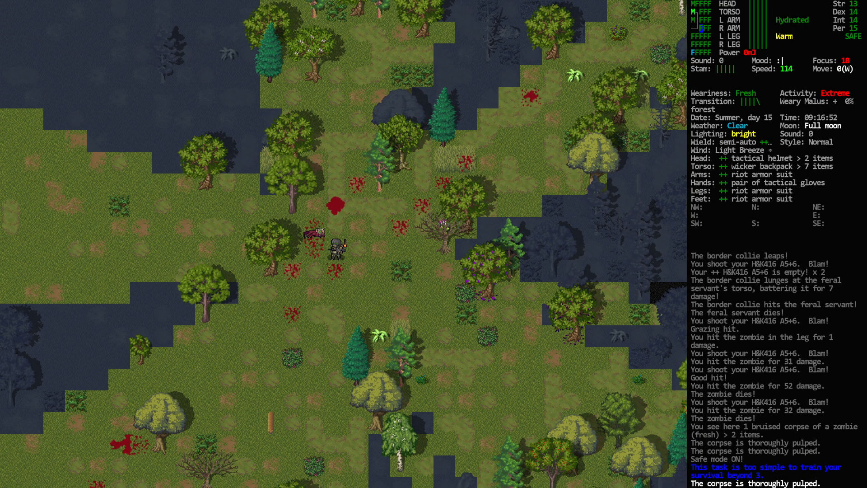
Board the Prison Bus and bring up the advanced inventory manager for the surrounding squares.
key("w")
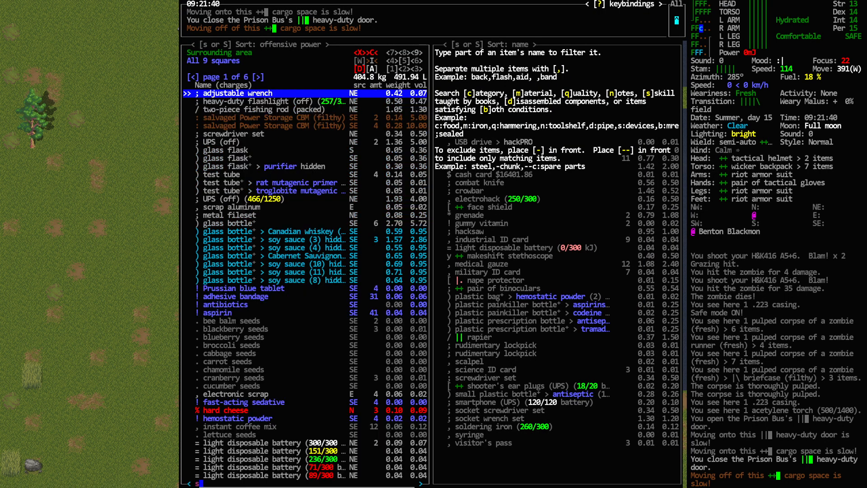
Filter the advanced inventory for 'dog' and take the tin of wet dog food into the backpack.
type("dog")
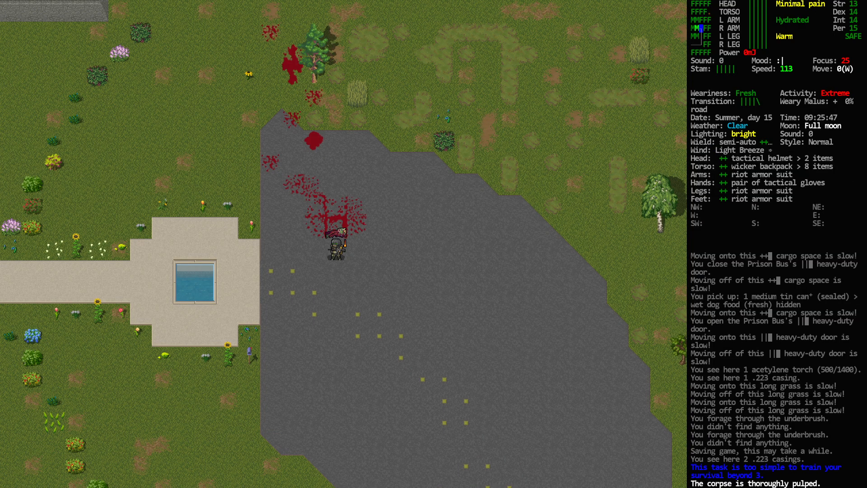
Enter the mansion dining room, bludgeon the zombie to death and collect the antiseptic and bandages.
key("i")
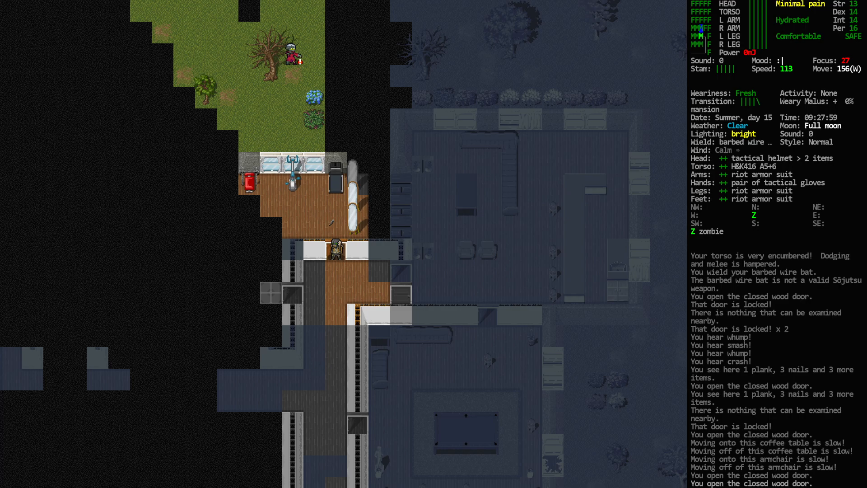
key("k")
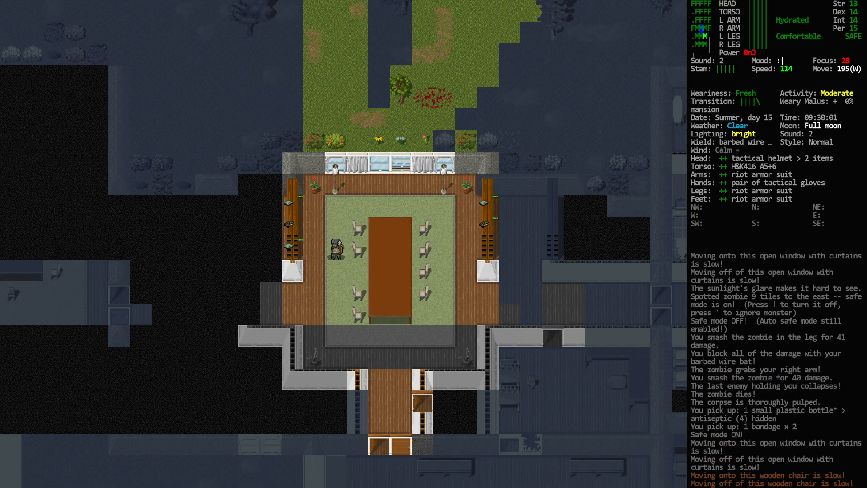
Review the nearby loot, descend to the basement, kill the zombie and examine the locked wood door.
key("i")
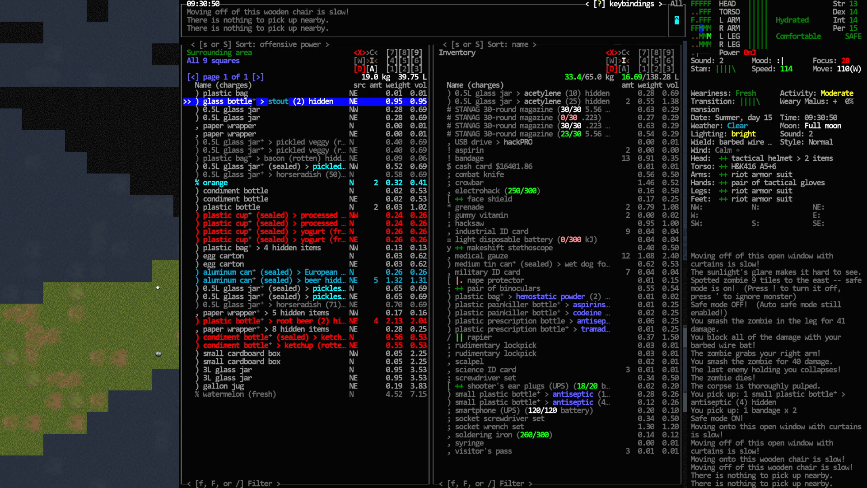
key("Escape")
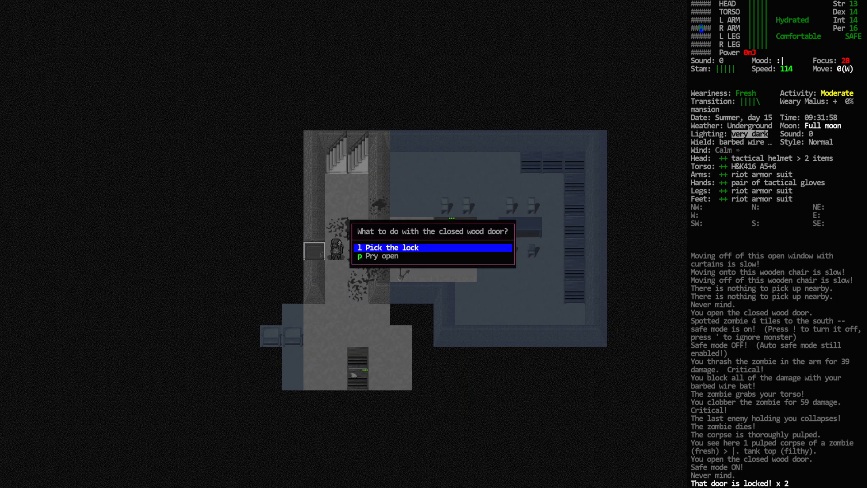
Pry the locked basement door open with the crowbar and close the nearby-items list.
key("p")
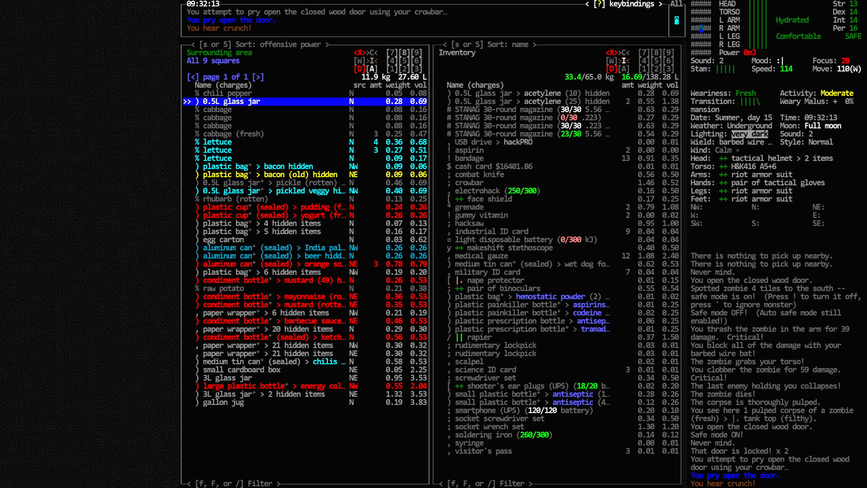
key("Escape")
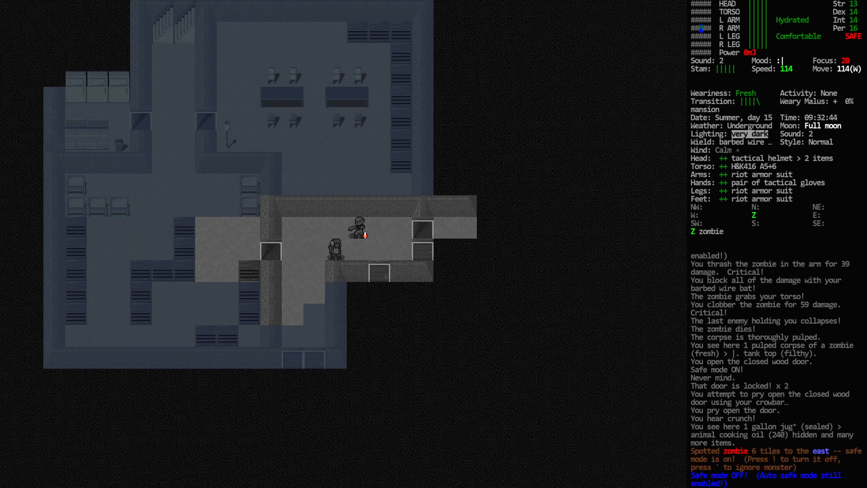
Kill and pulp the adjacent zombie with the barbed wire bat, then move into the kitchen.
key("g")
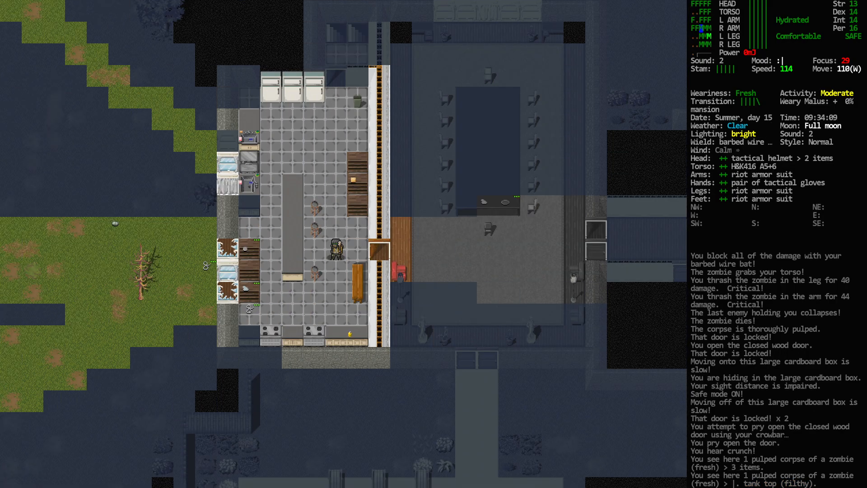
key("up")
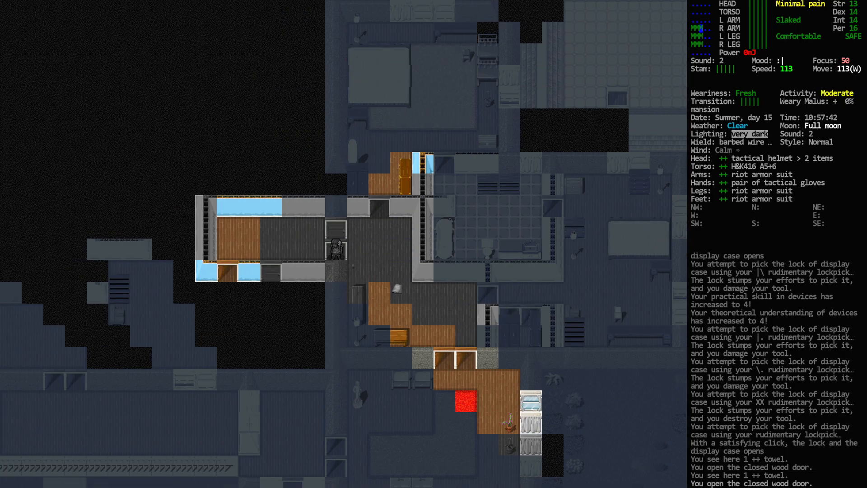
Walk through the wood door into the red-rug room and list the statue's helm, plate armor and pike.
key("up")
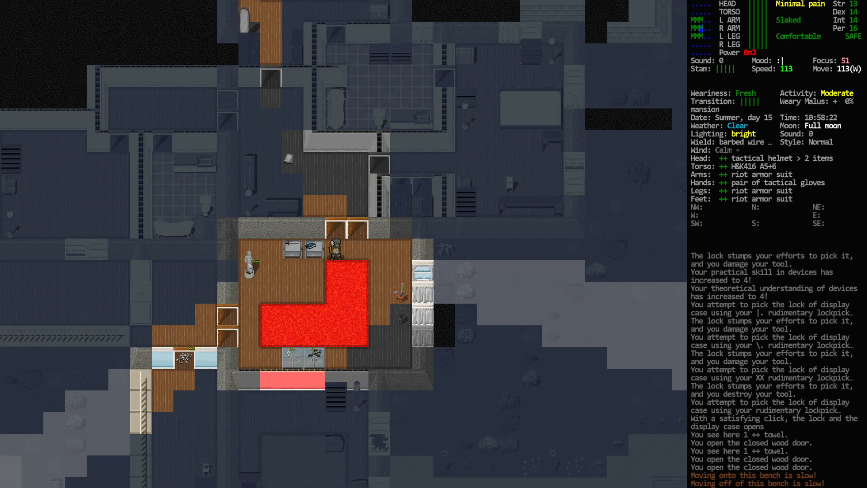
key("g")
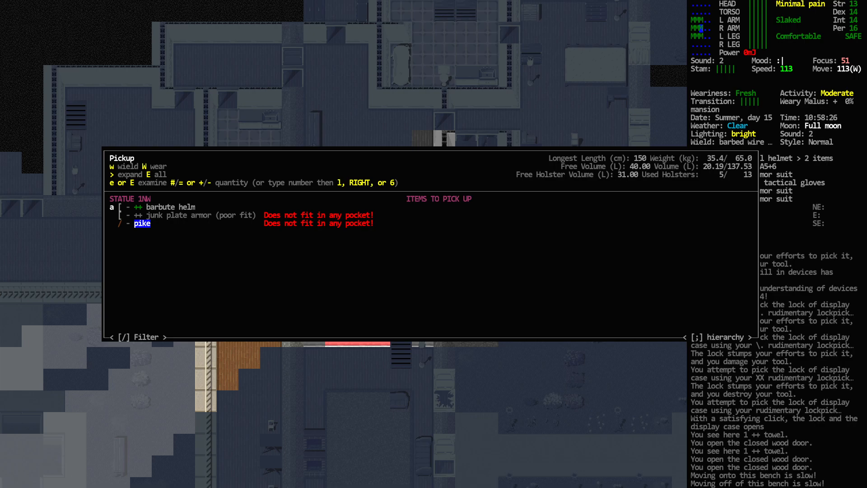
Wield the pike from the statue's pile and choose the barbute helm for comparison.
left_click(142, 223)
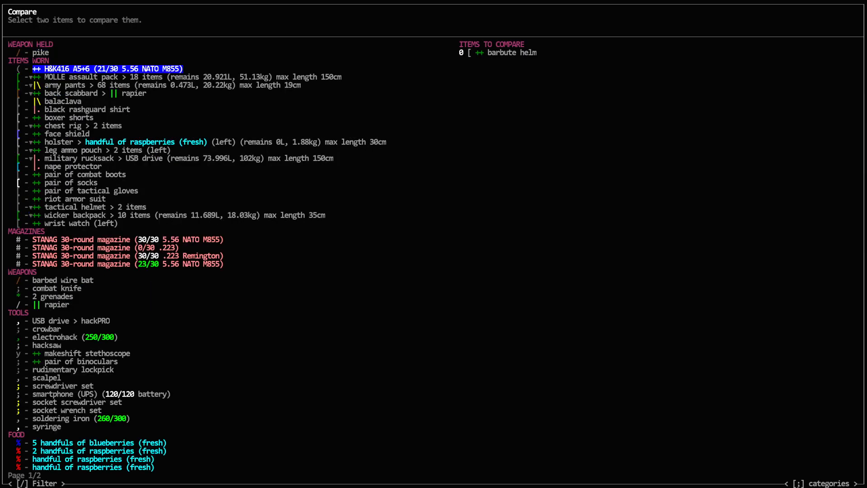
Compare the barbute helm against the worn tactical helmet's protection stats.
key("Down")
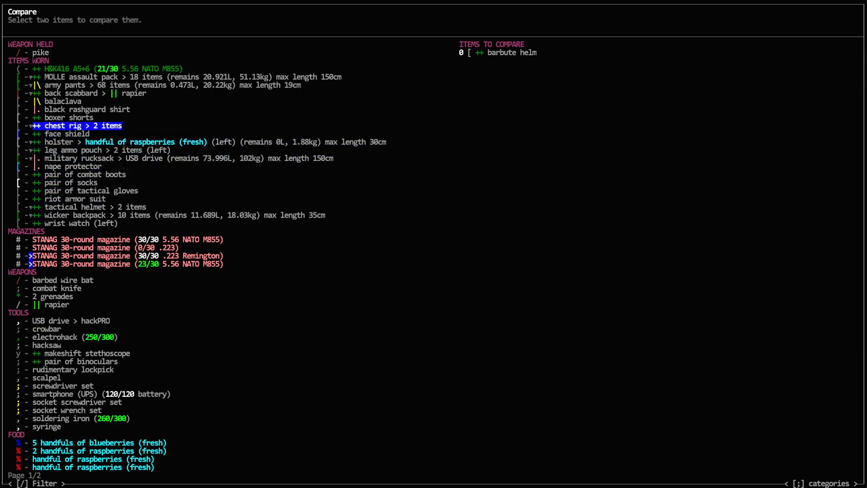
key("up")
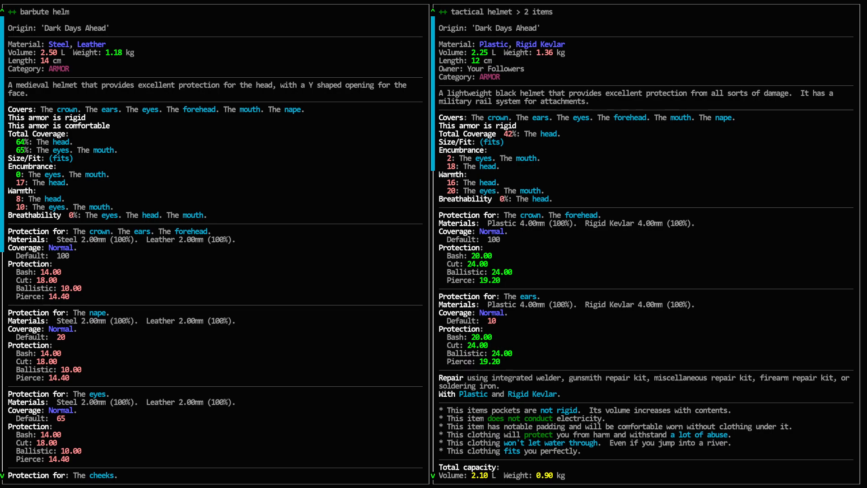
Close the comparison, keep the tactical helmet, and head through the glass door and curtained window.
scroll("down", 3)
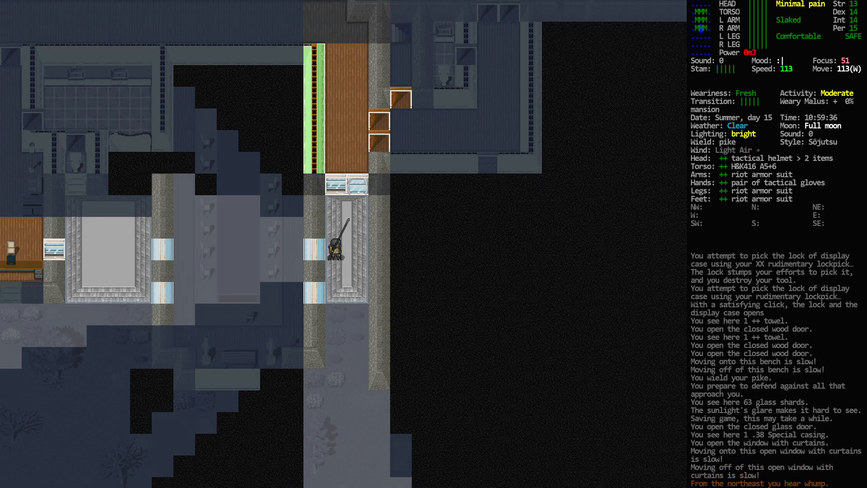
Walk north across the benches until a locked door blocks the way.
key("up")
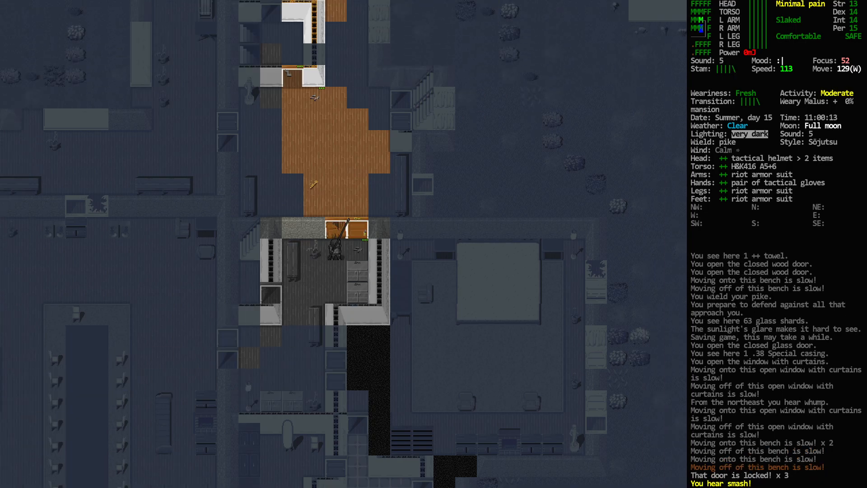
Kill the armored feral and the zombie in the central room with the pike, pulping the corpse.
key("Escape")
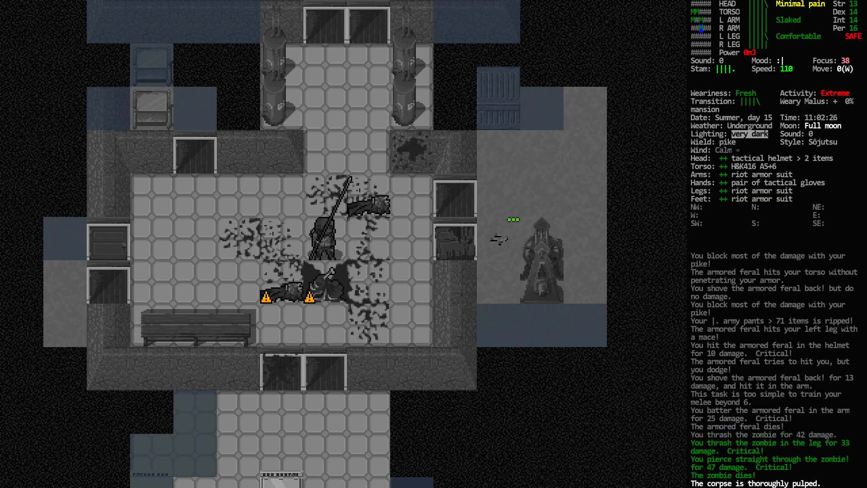
Pry open the storage room crates with the crowbar and open the wooden door beyond.
key("g")
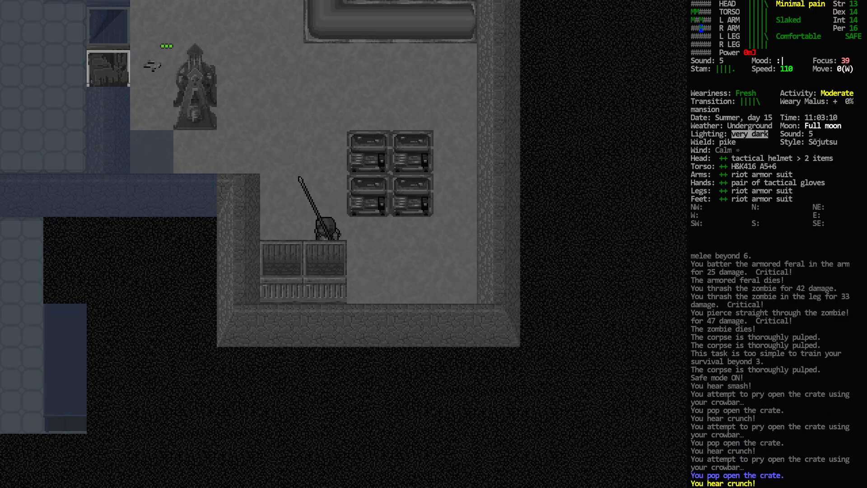
key("w")
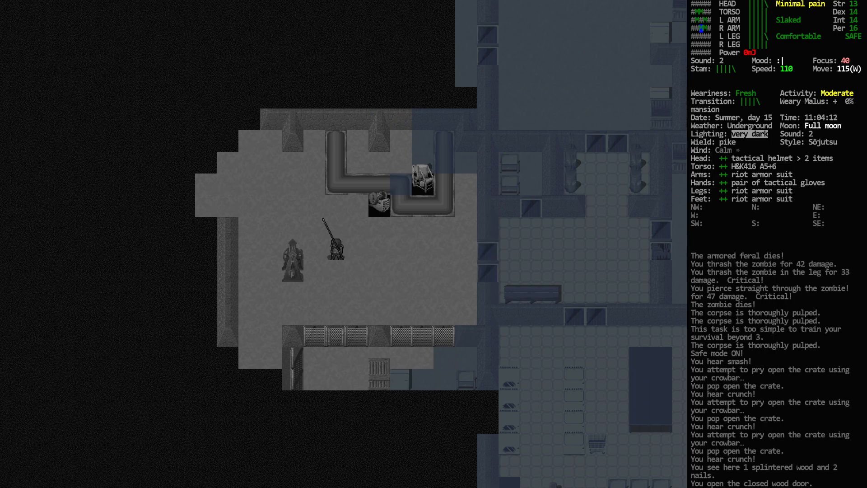
Disable safe mode, kill the slavering biter in the corridor and pulp its corpse.
key("s")
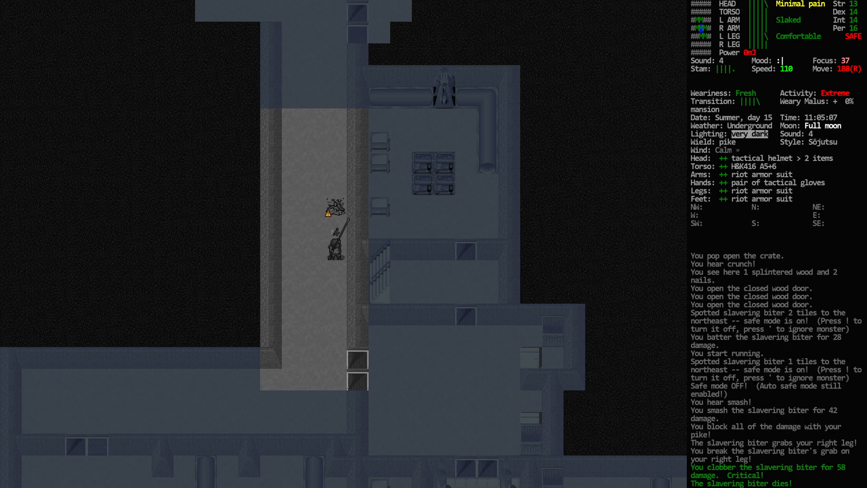
key("g")
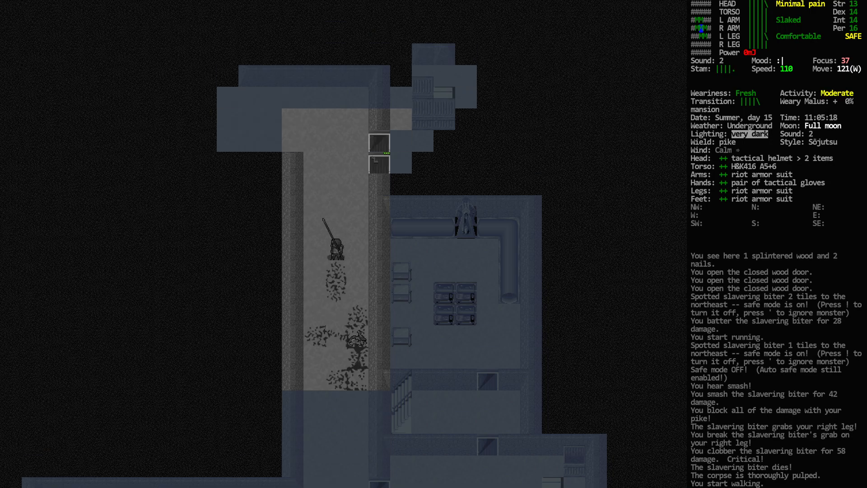
Kill and pulp another zombie, pry a crate and take Break a Leg! and Self-defense for Your Child.
key("x")
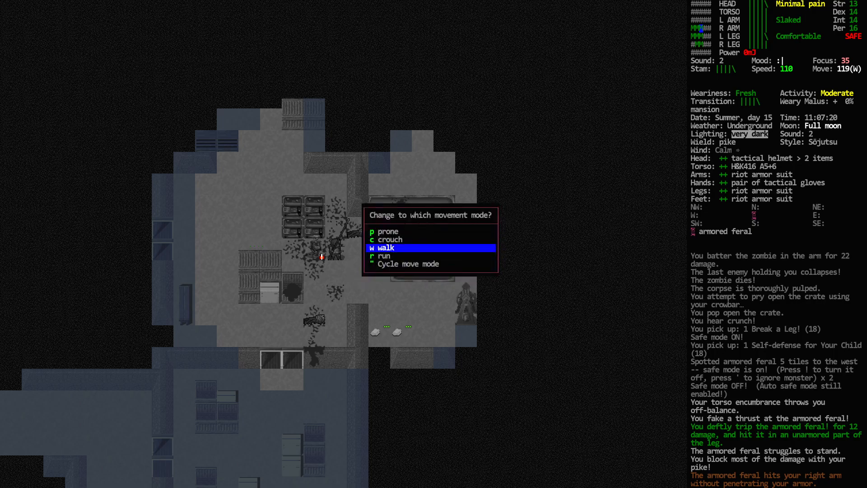
Switch to walking pace, finish and loot the armored feral, then open more basement doors.
left_click(381, 256)
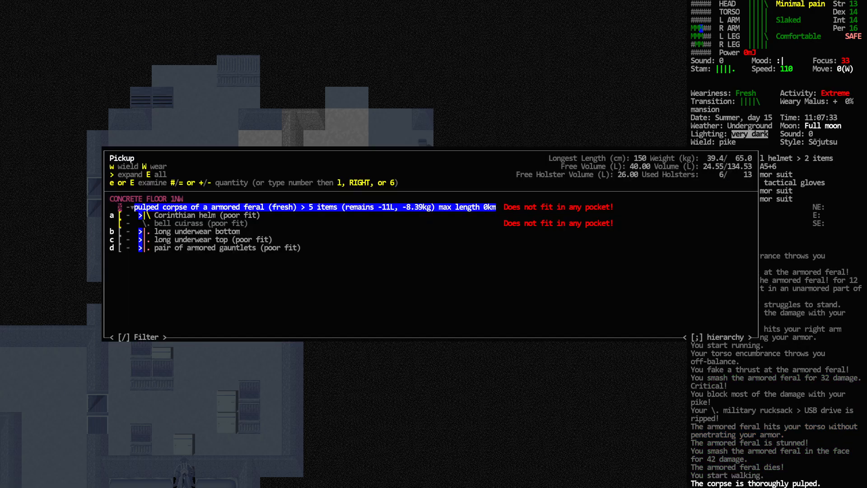
left_click(199, 214)
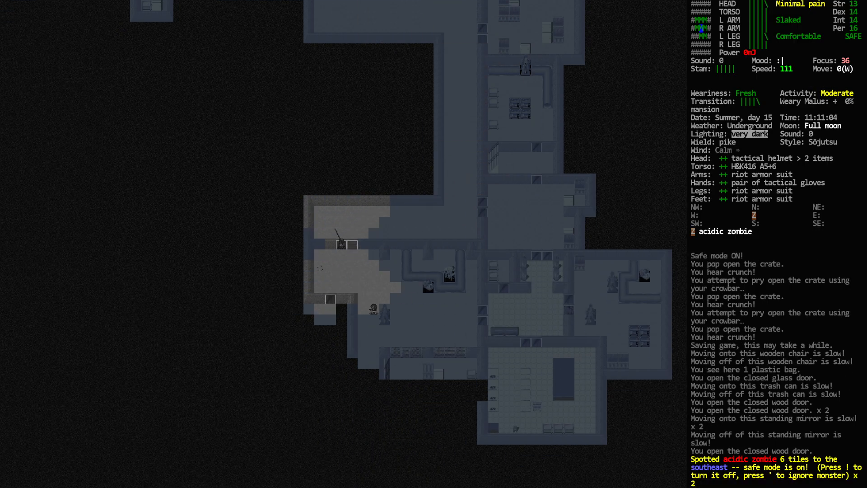
Kill the acidic zombie and dismember its corpse into tainted meat and fats.
key("down")
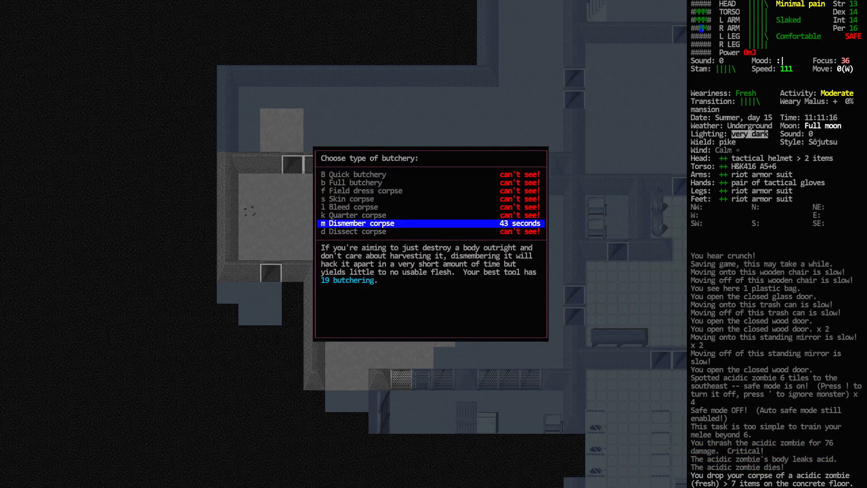
key("m")
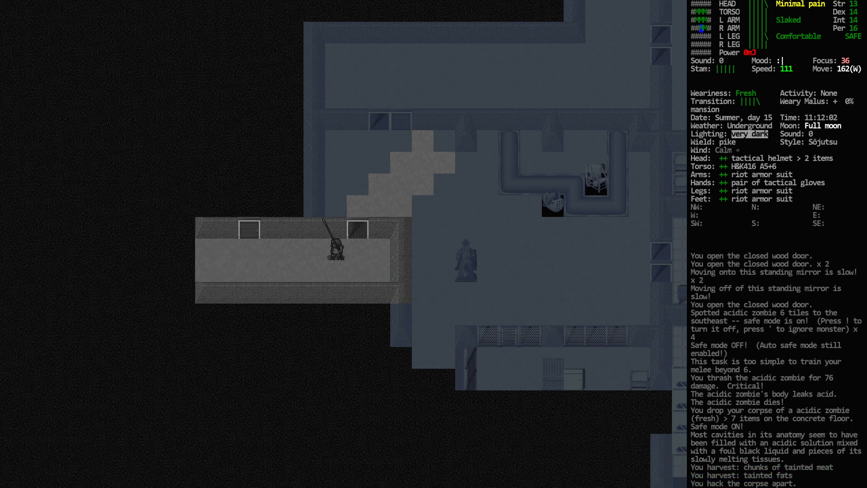
key("Escape")
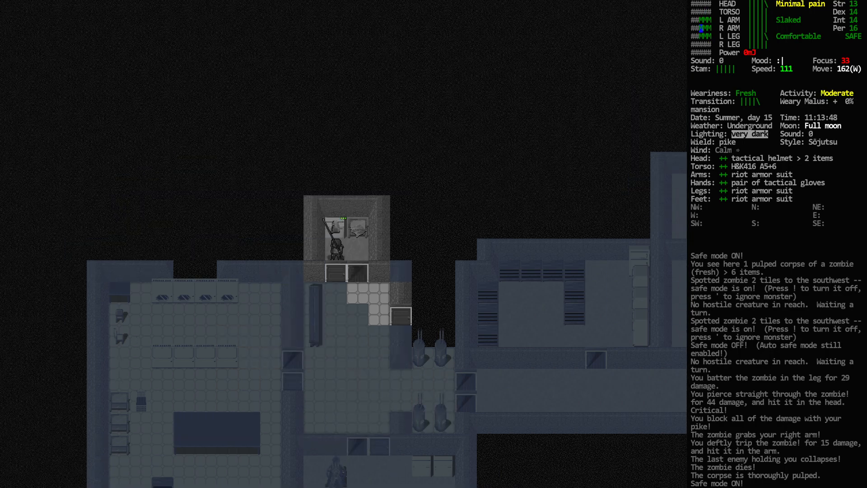
List the large cardboard box's contents (backpack, drama novel, pencil case, saline eye drops) for pickup.
key("g")
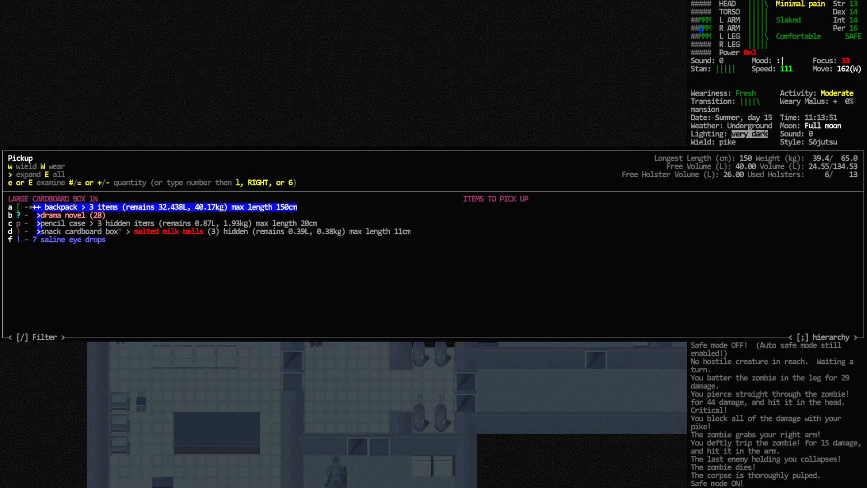